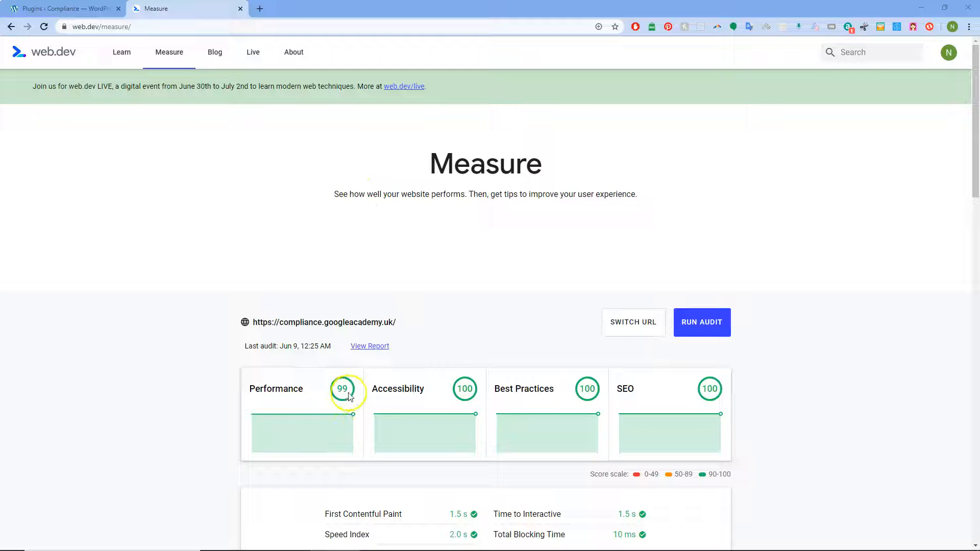
# Deactivate Yoast SEO on the WordPress Plugins page and return to the web.dev Measure results
pyautogui.scroll(-3)
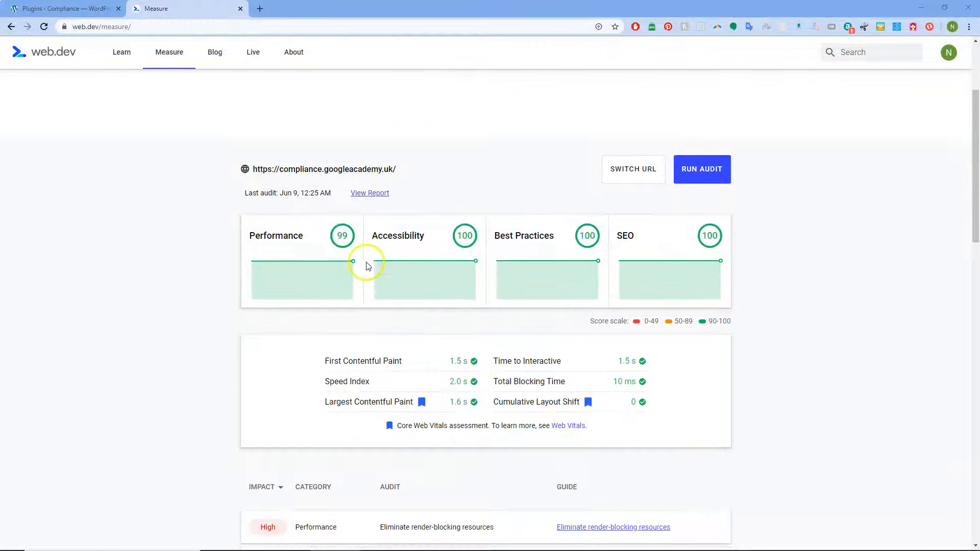
pyautogui.scroll(-3)
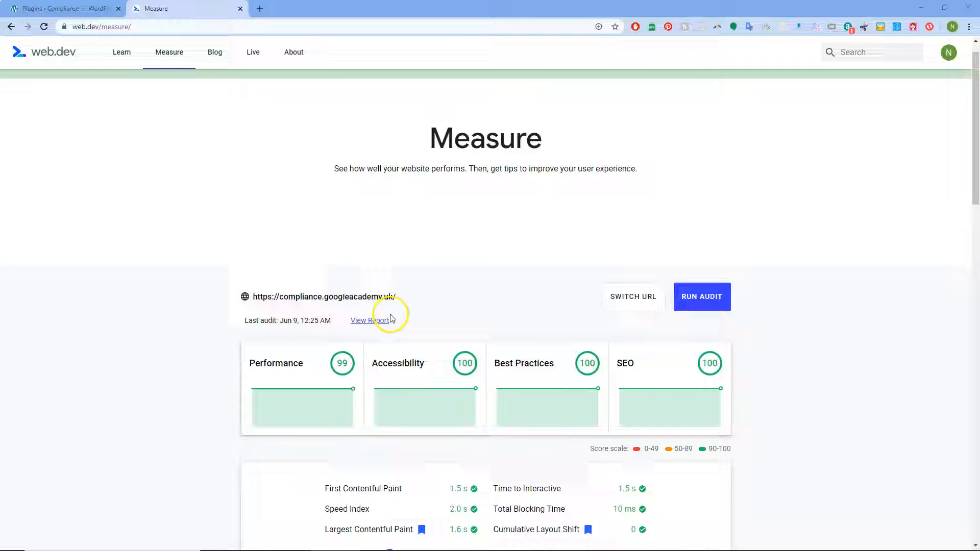
pyautogui.scroll(-3)
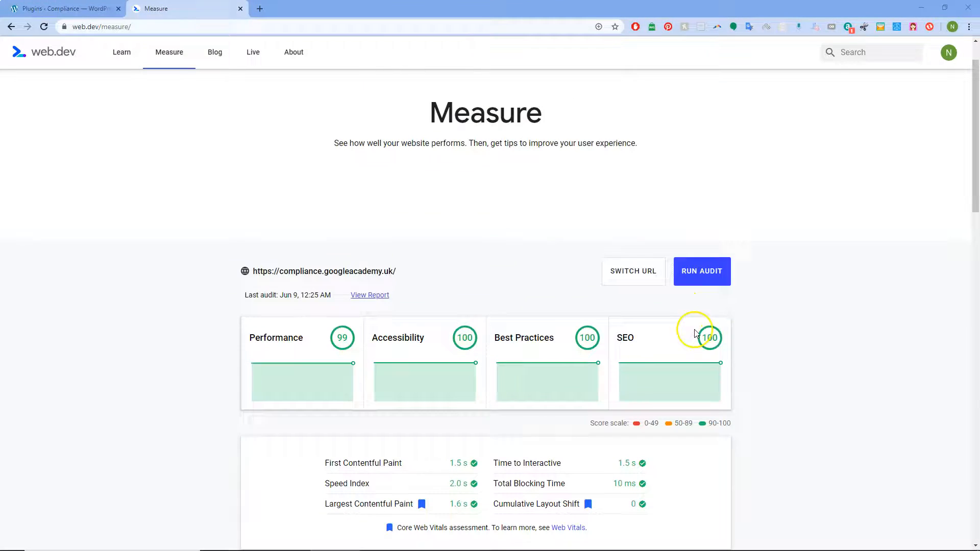
pyautogui.click(62, 8)
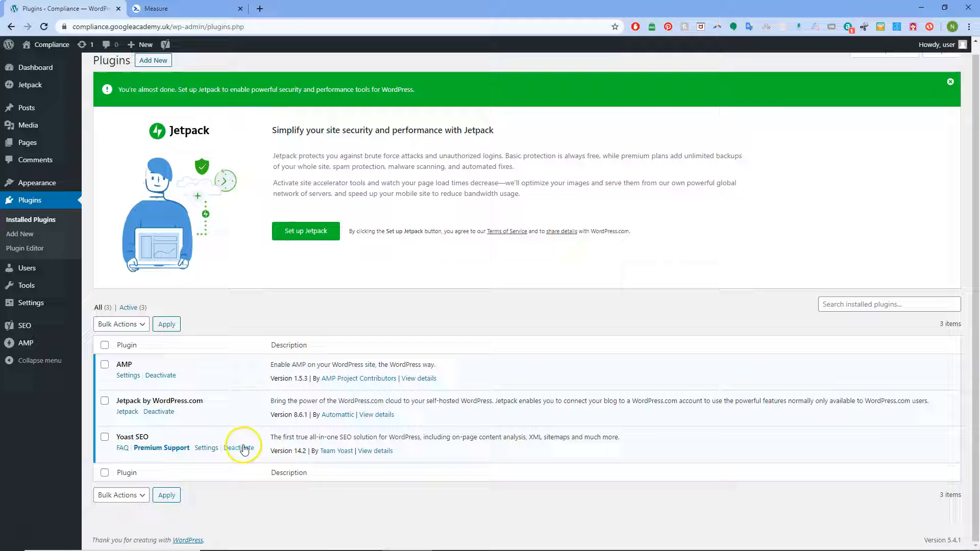
pyautogui.click(241, 450)
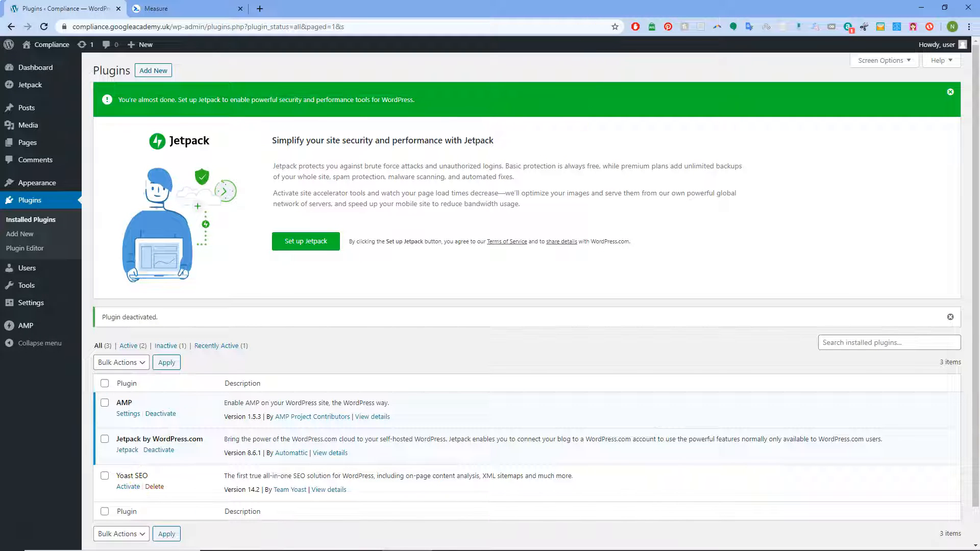
pyautogui.click(188, 8)
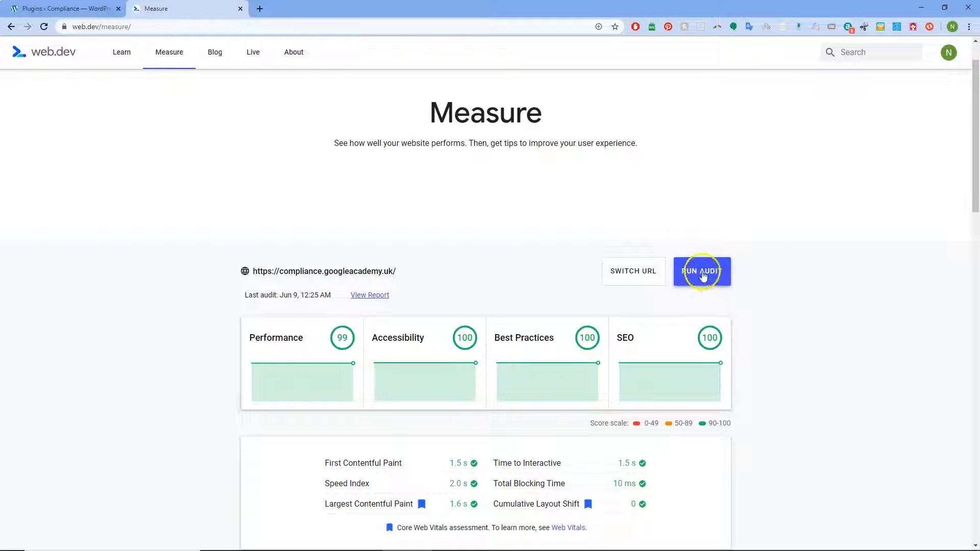
# Rerun the web.dev audit without Yoast (99/100/100/92 SEO) and go back to WordPress plugins
pyautogui.click(701, 272)
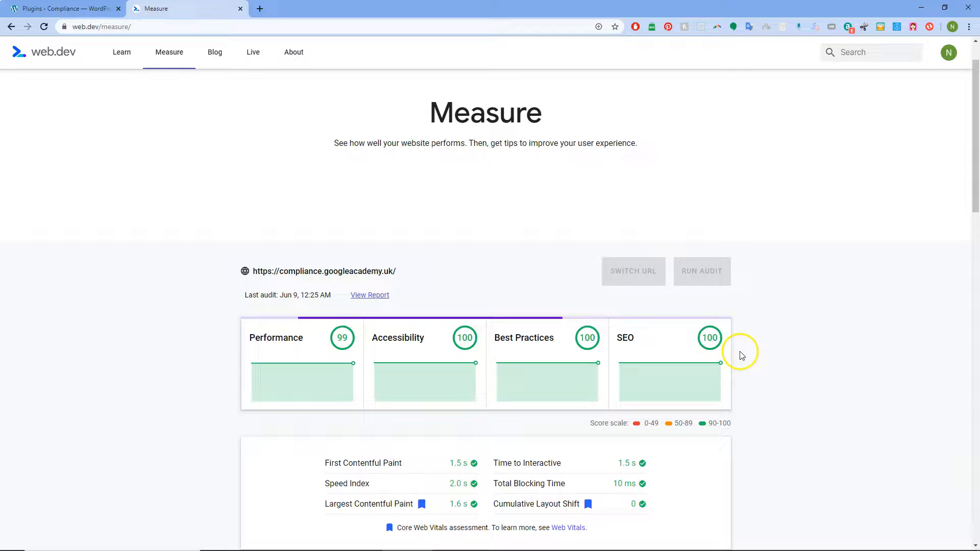
pyautogui.moveTo(756, 349)
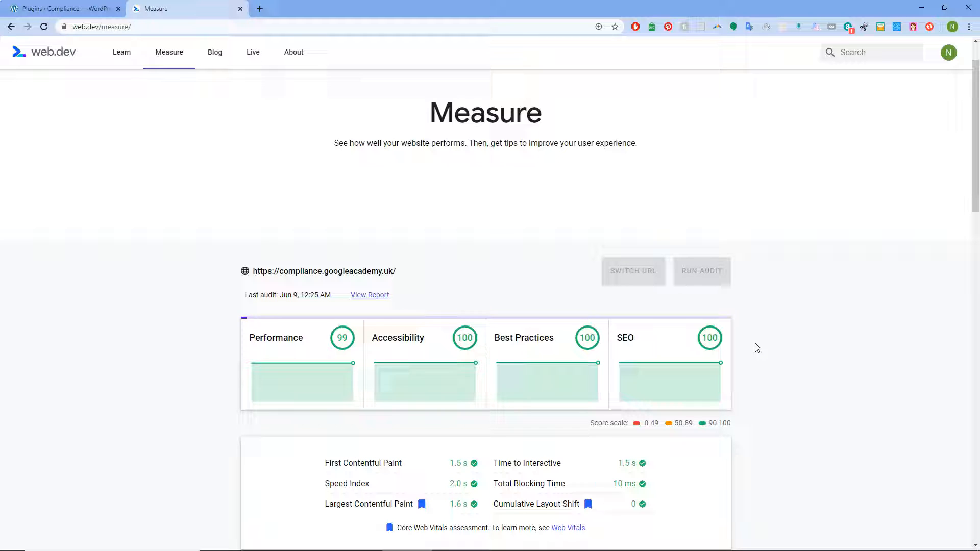
pyautogui.click(702, 272)
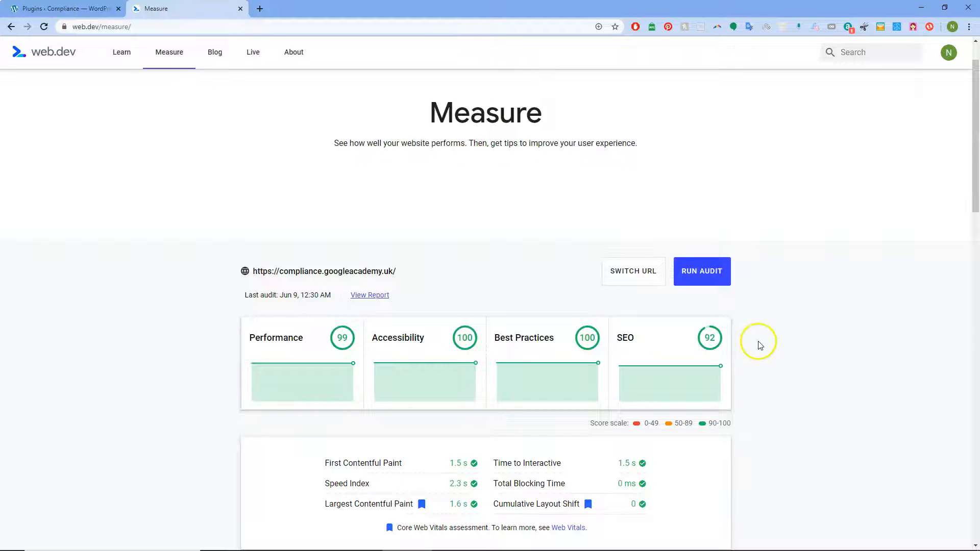
pyautogui.scroll(-3)
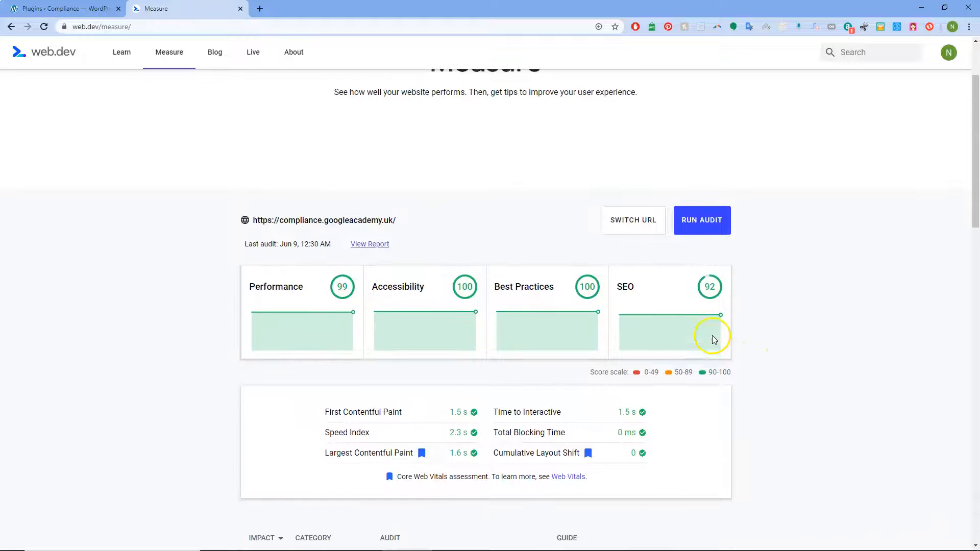
pyautogui.click(62, 9)
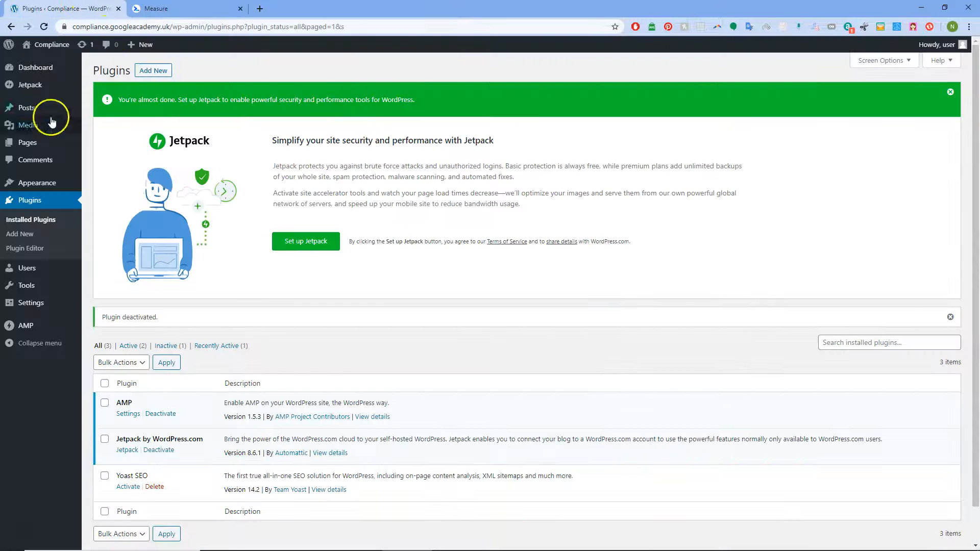
pyautogui.click(28, 124)
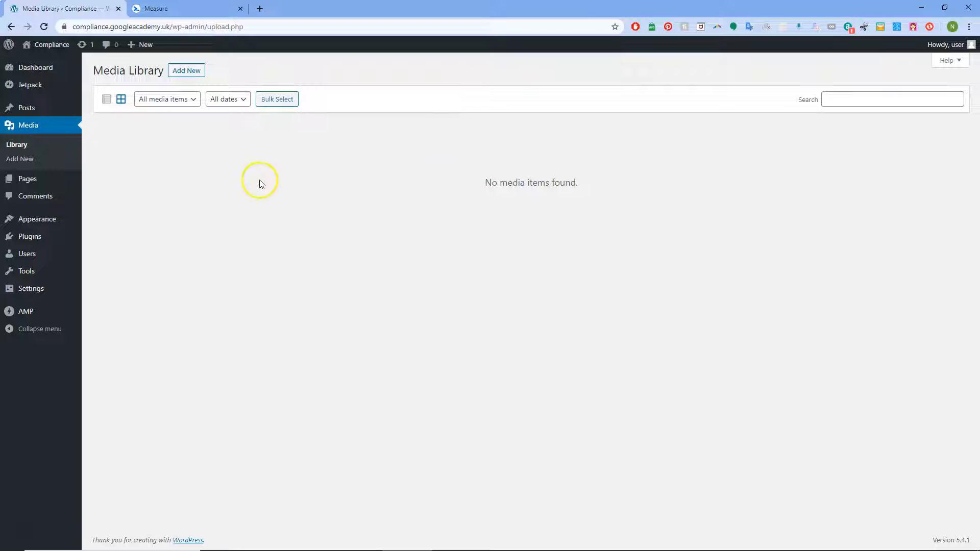
pyautogui.moveTo(27, 179)
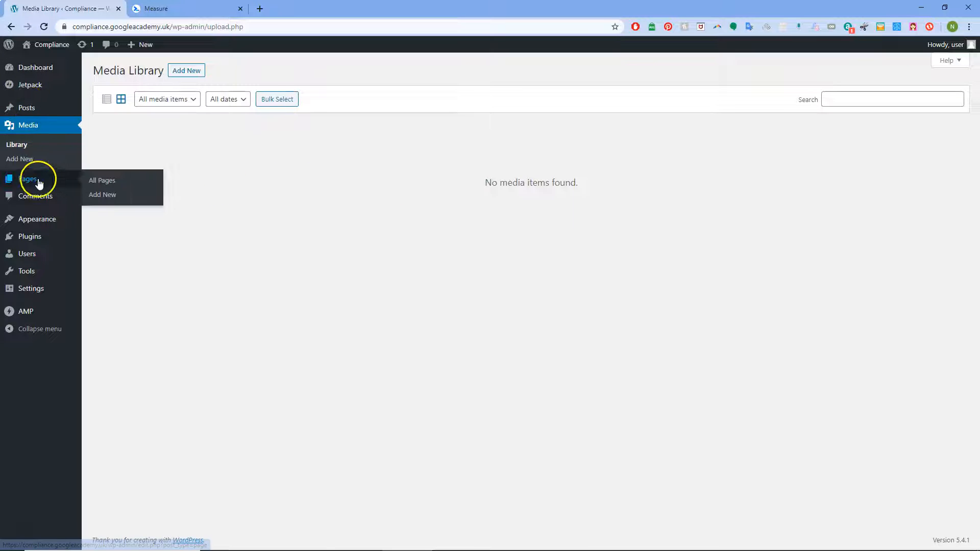
pyautogui.click(28, 179)
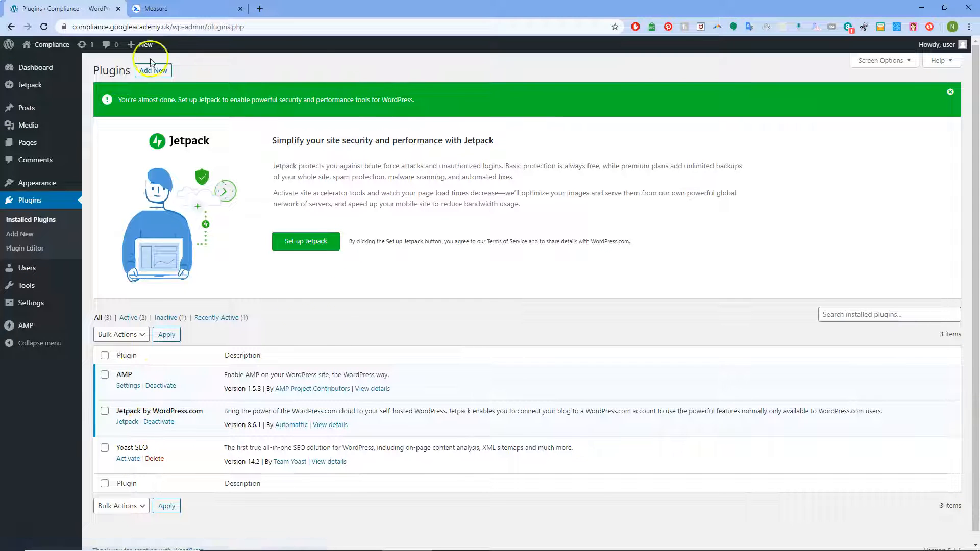
# Search 'elementor', install and activate Elementor Page Builder, then recheck the web.dev scores
pyautogui.click(152, 71)
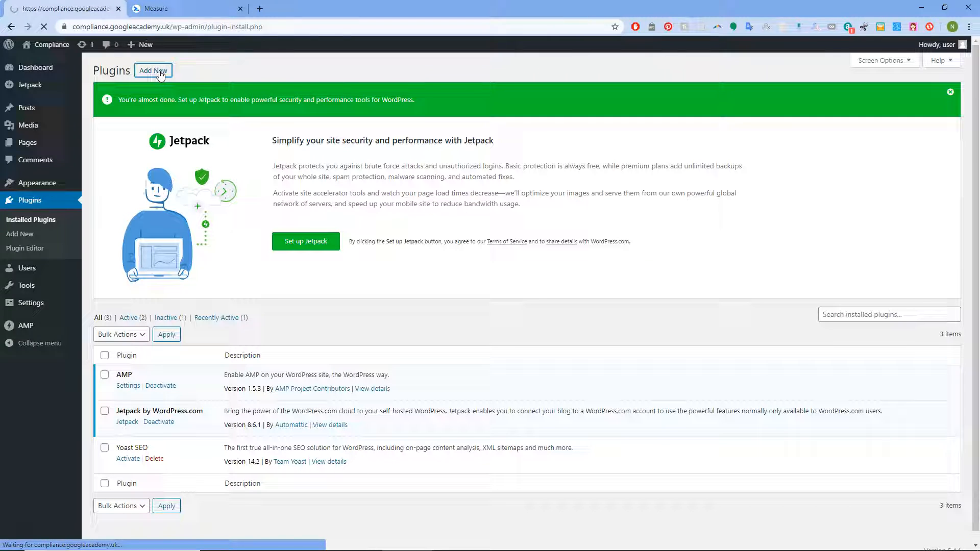
pyautogui.click(152, 71)
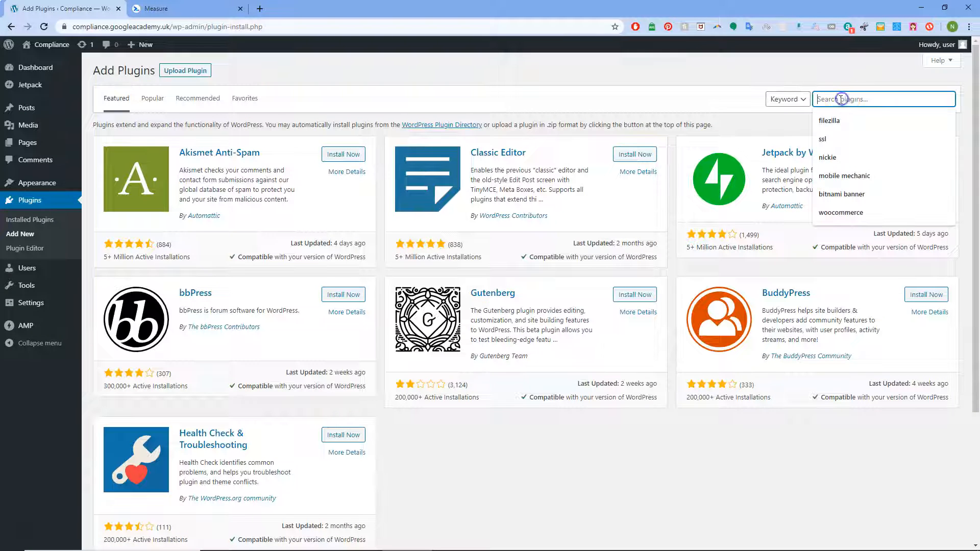
pyautogui.write('elementor')
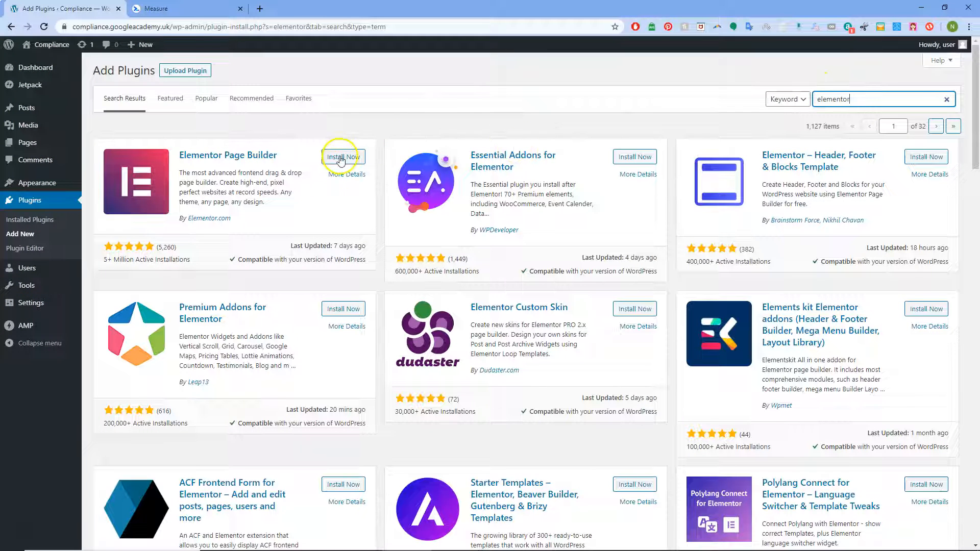
pyautogui.click(339, 157)
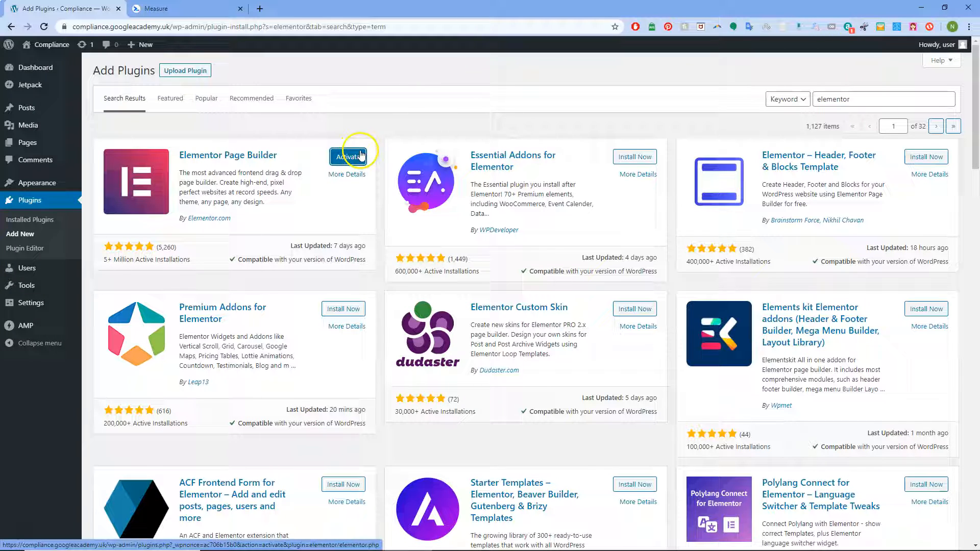
pyautogui.click(347, 156)
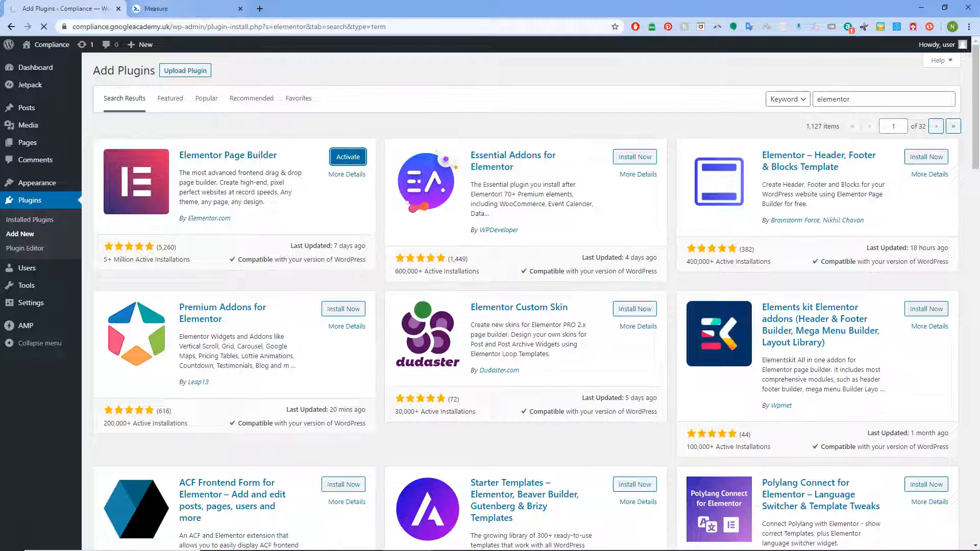
pyautogui.click(186, 8)
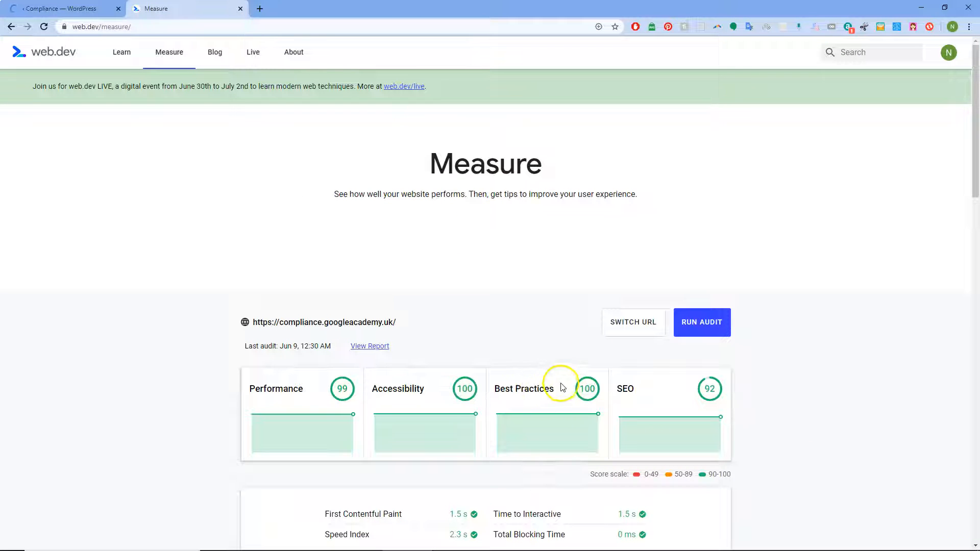
# Review the web.dev results still at 99/100/100/92 and return to the WordPress site
pyautogui.scroll(-3)
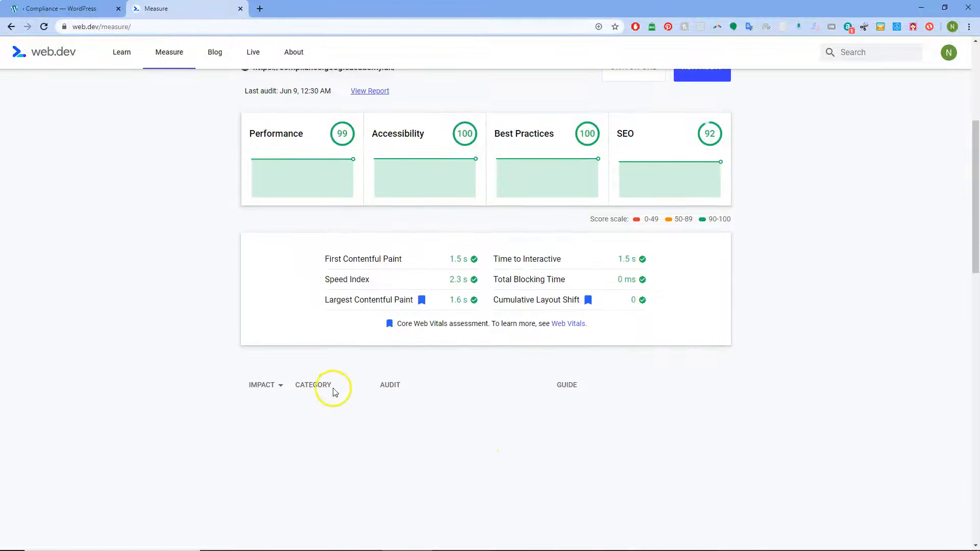
pyautogui.scroll(-3)
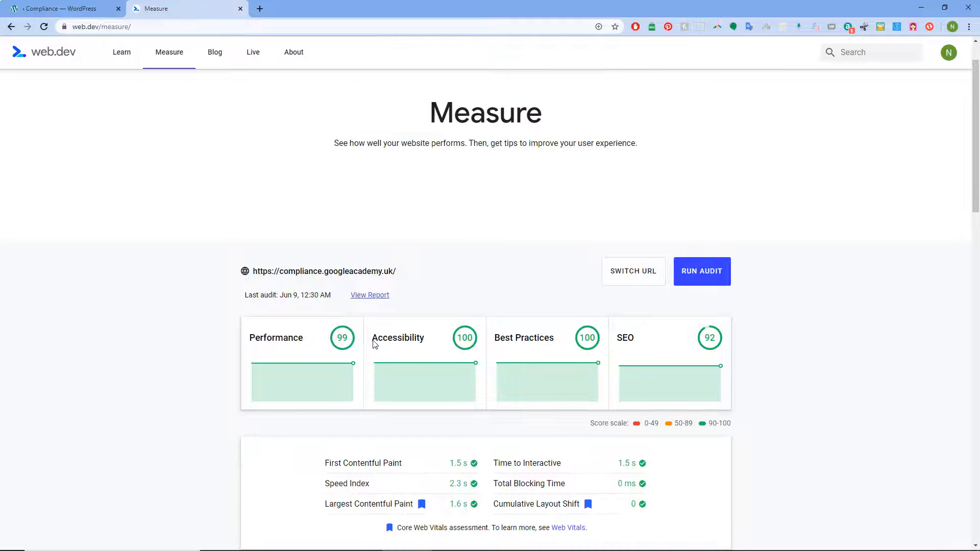
pyautogui.click(62, 8)
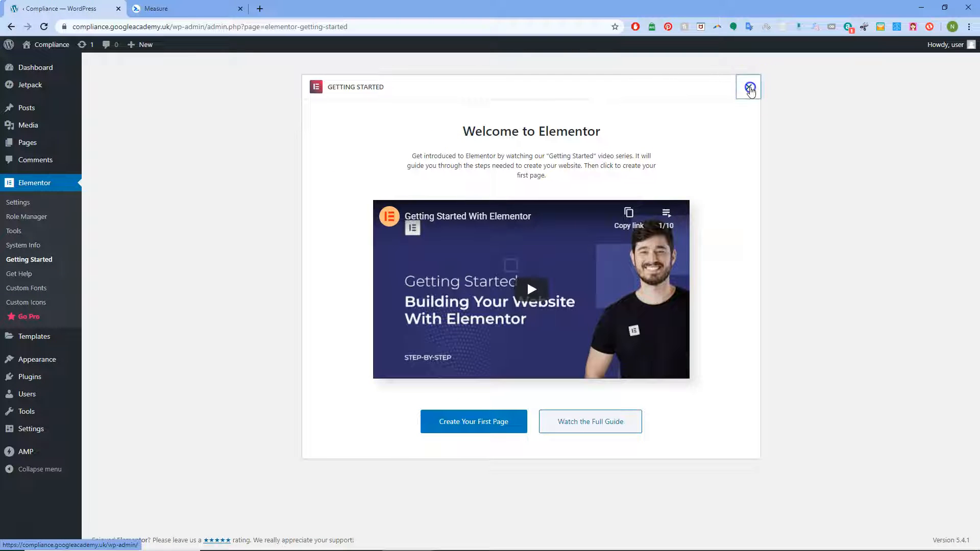
# Dismiss the Elementor welcome, check pending updates and the installed plugins list, then return to web.dev
pyautogui.click(749, 87)
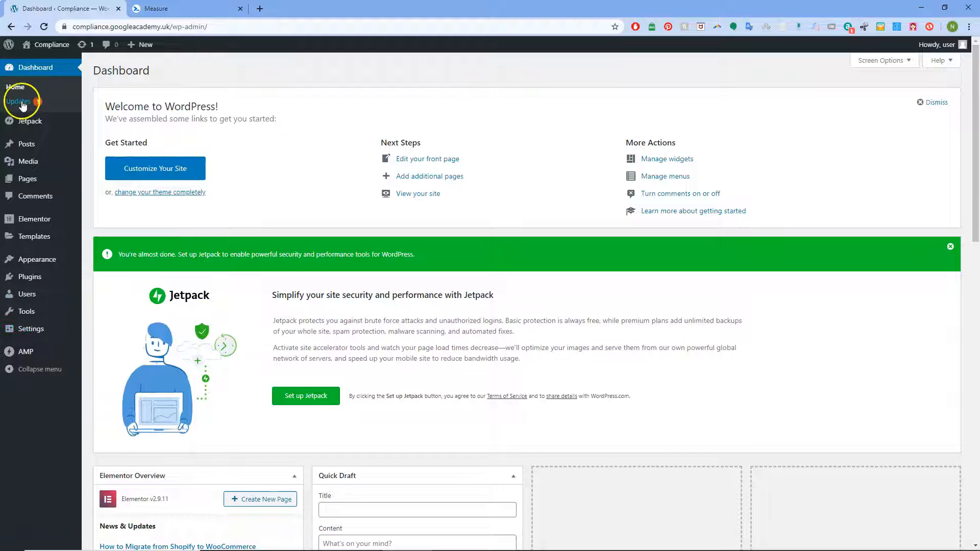
pyautogui.click(18, 101)
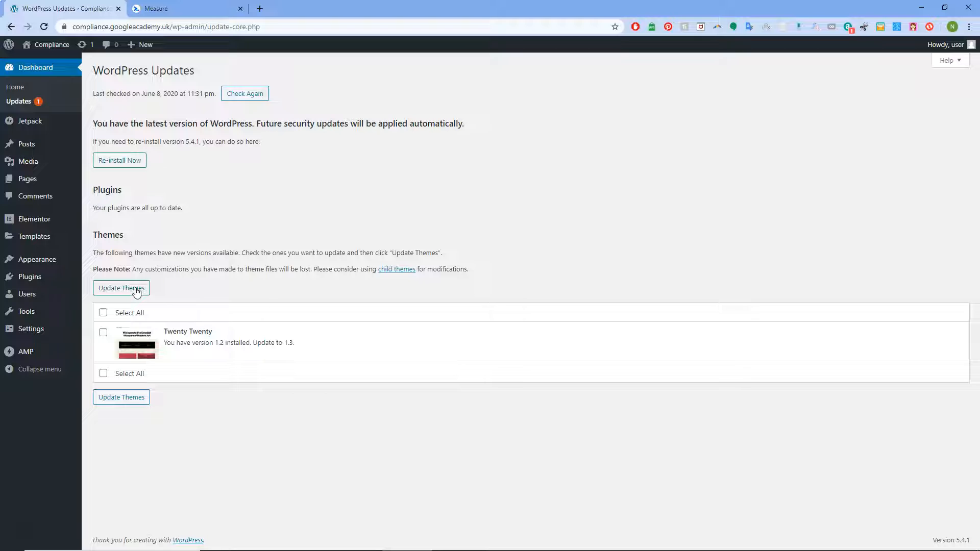
pyautogui.click(29, 277)
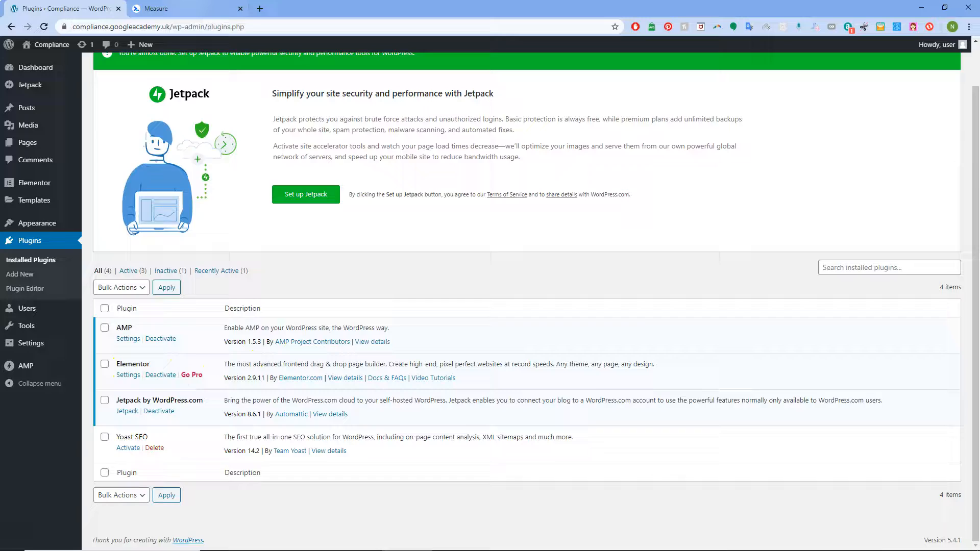
pyautogui.click(185, 8)
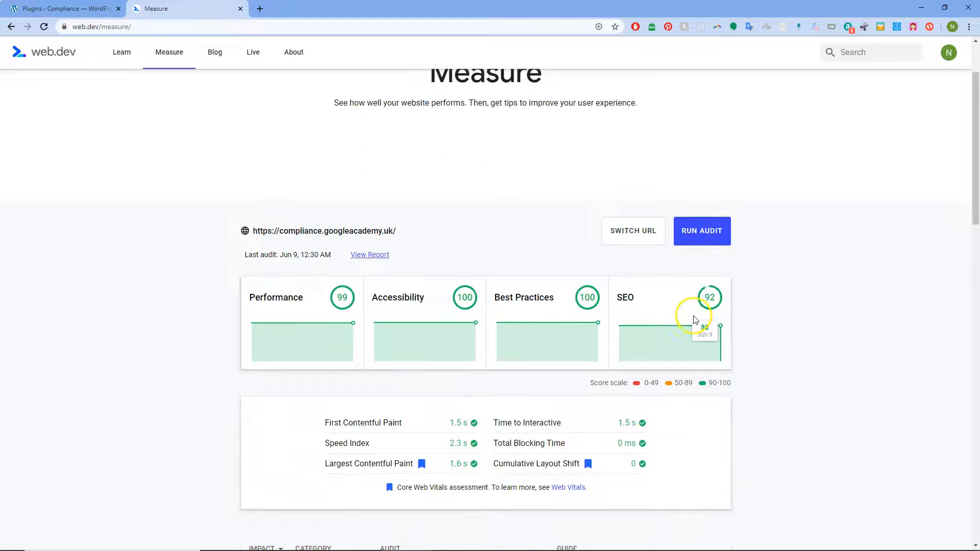
# Read the 'Document does not have a meta description' audit item and activate Yoast SEO
pyautogui.scroll(-3)
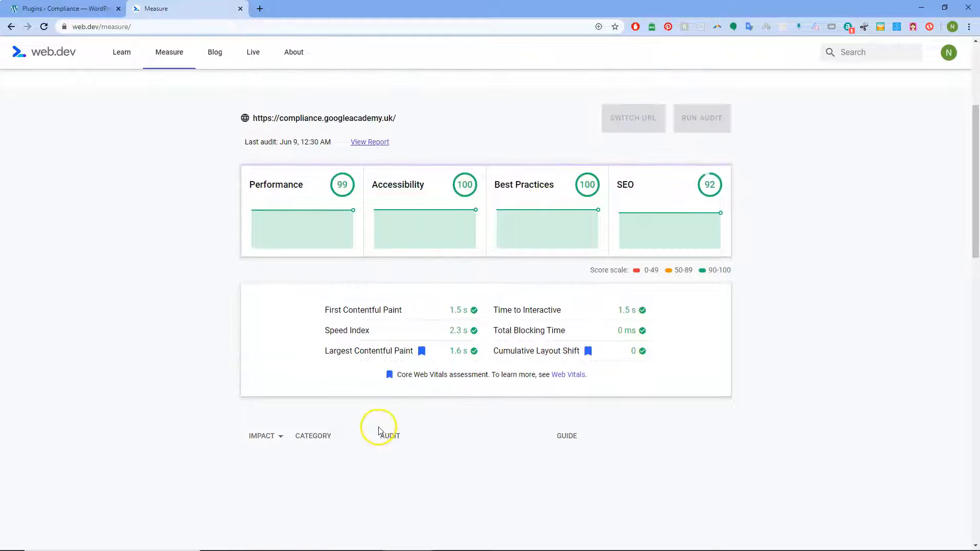
pyautogui.moveTo(339, 467)
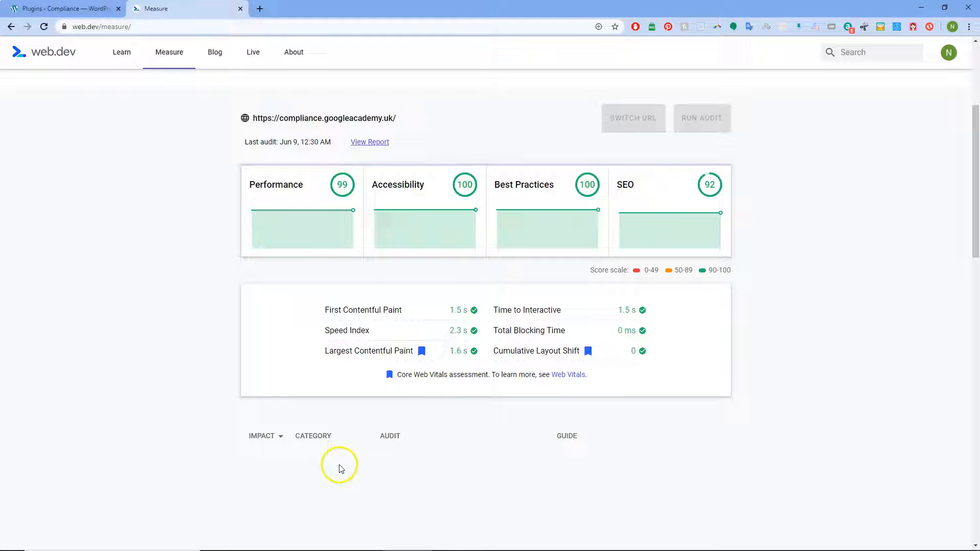
pyautogui.moveTo(454, 480)
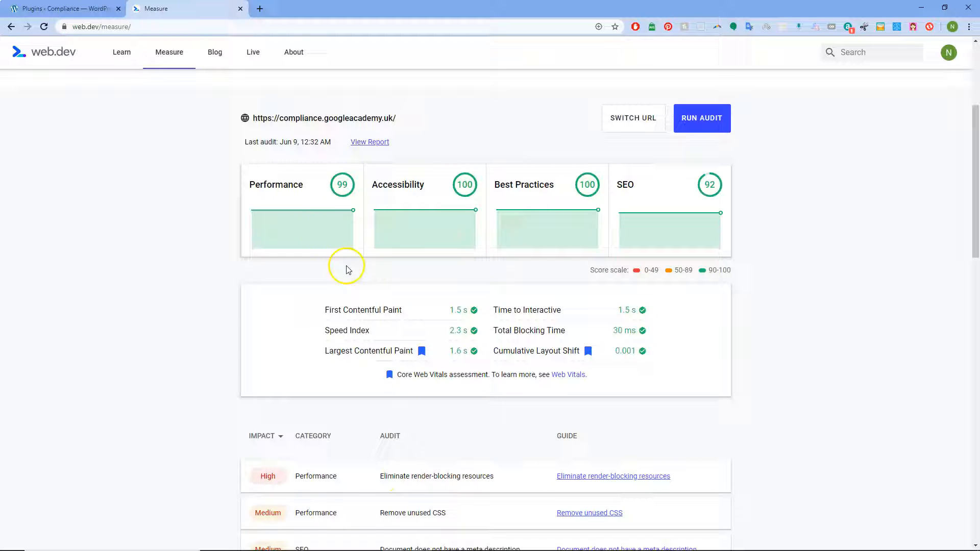
pyautogui.moveTo(634, 215)
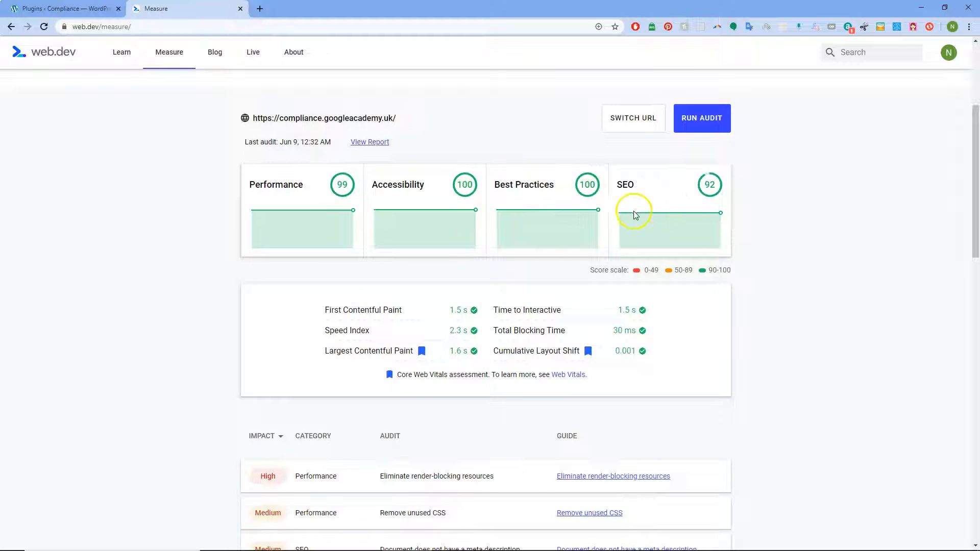
pyautogui.moveTo(494, 216)
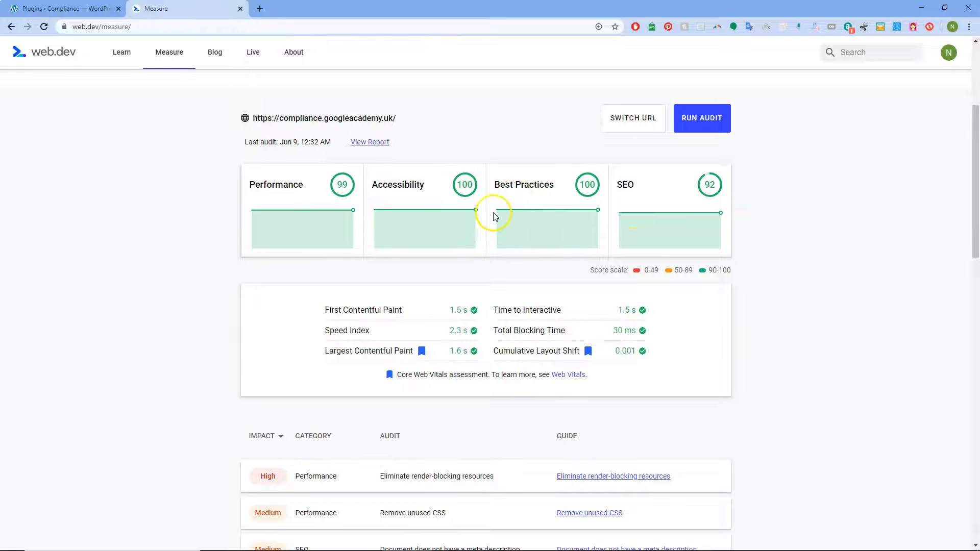
pyautogui.scroll(-3)
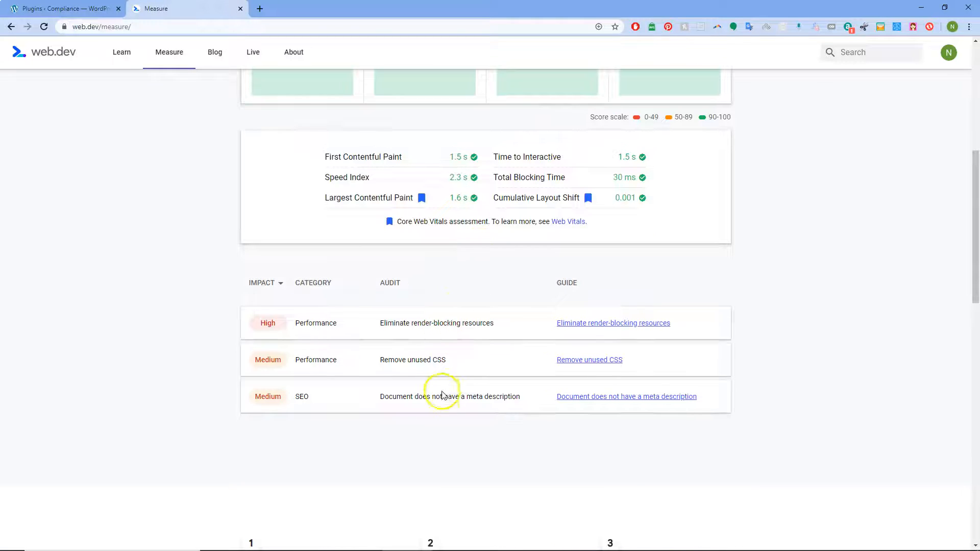
pyautogui.doubleClick(512, 396)
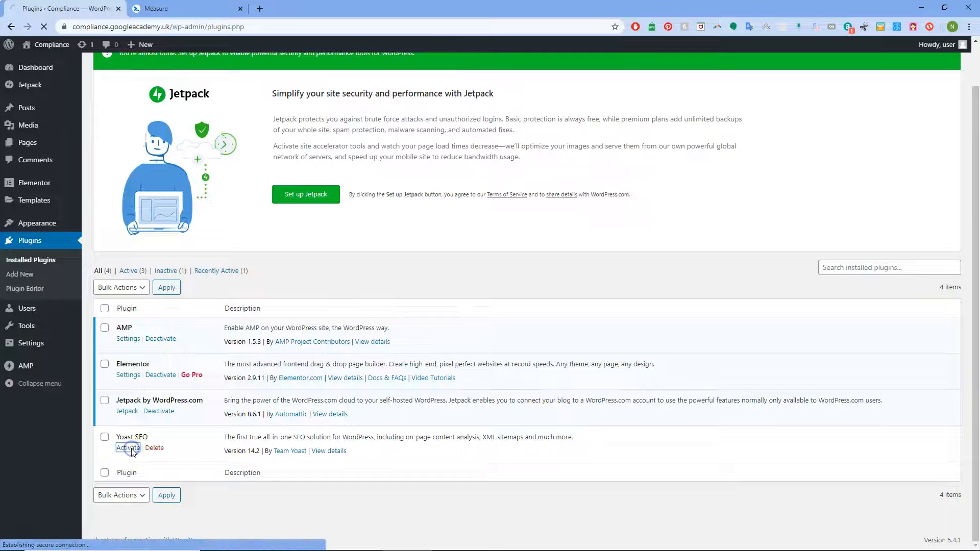
pyautogui.click(128, 448)
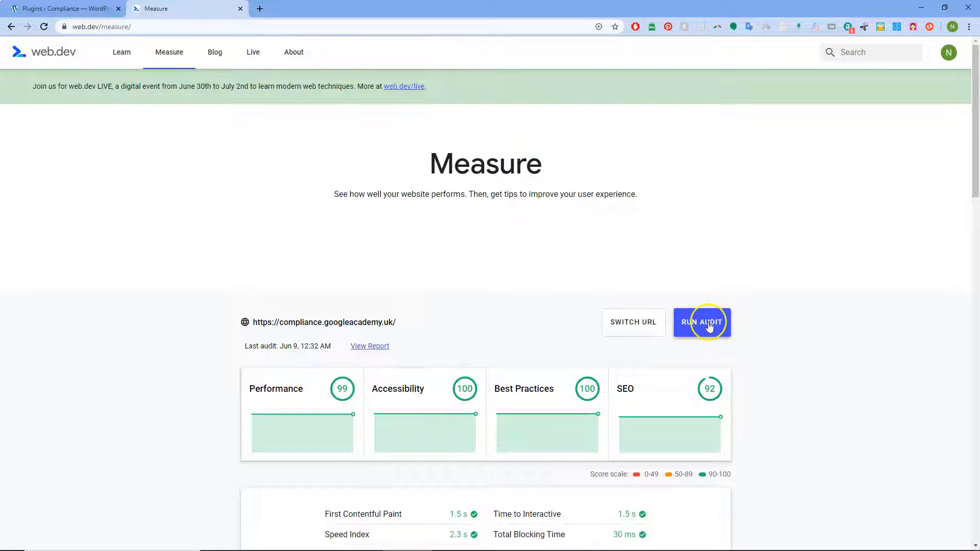
# Start a new web.dev audit of the compliance site and bring up the GTmetrix dashboard
pyautogui.scroll(-3)
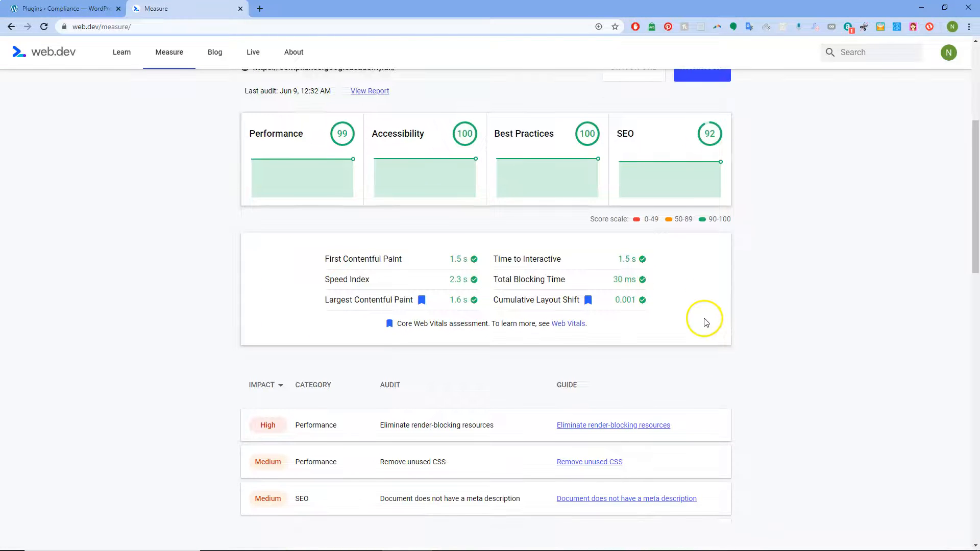
pyautogui.scroll(-3)
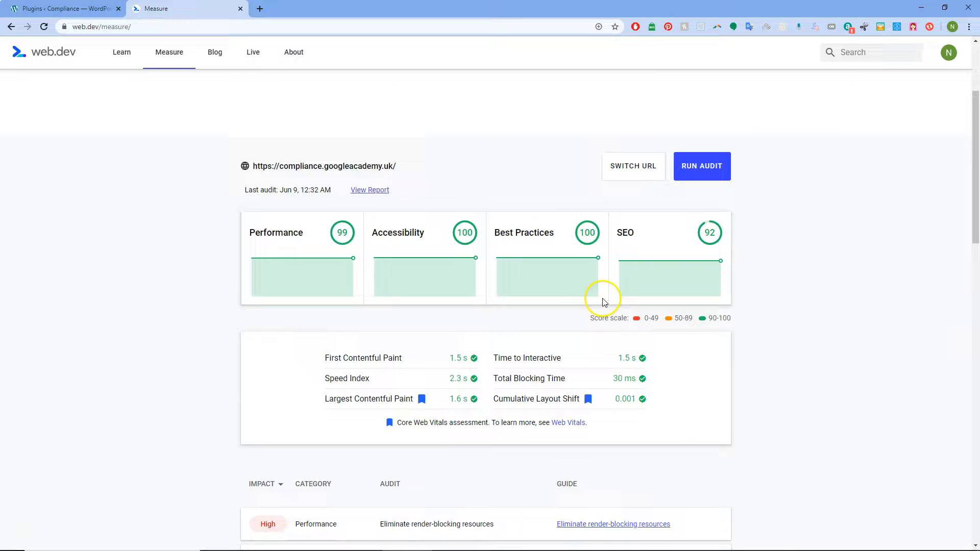
pyautogui.scroll(-3)
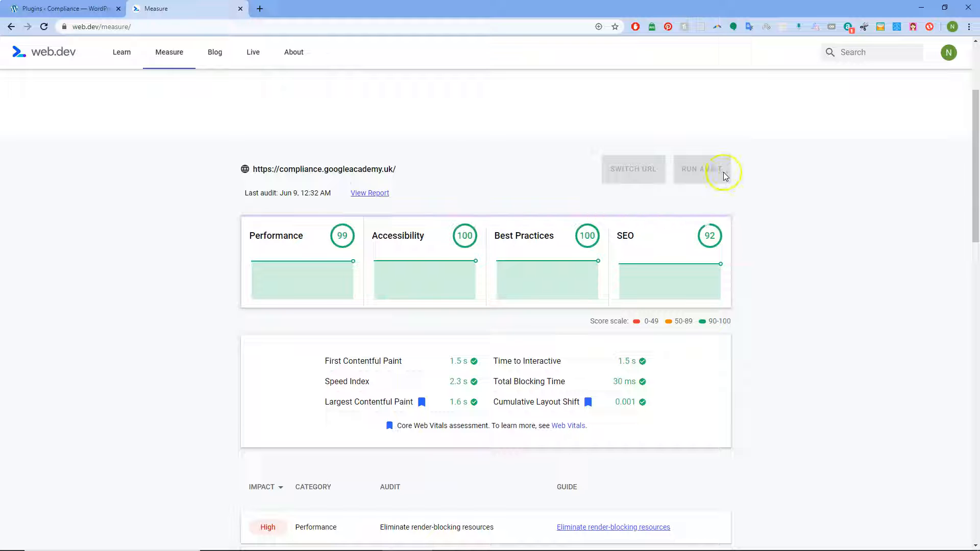
pyautogui.click(381, 8)
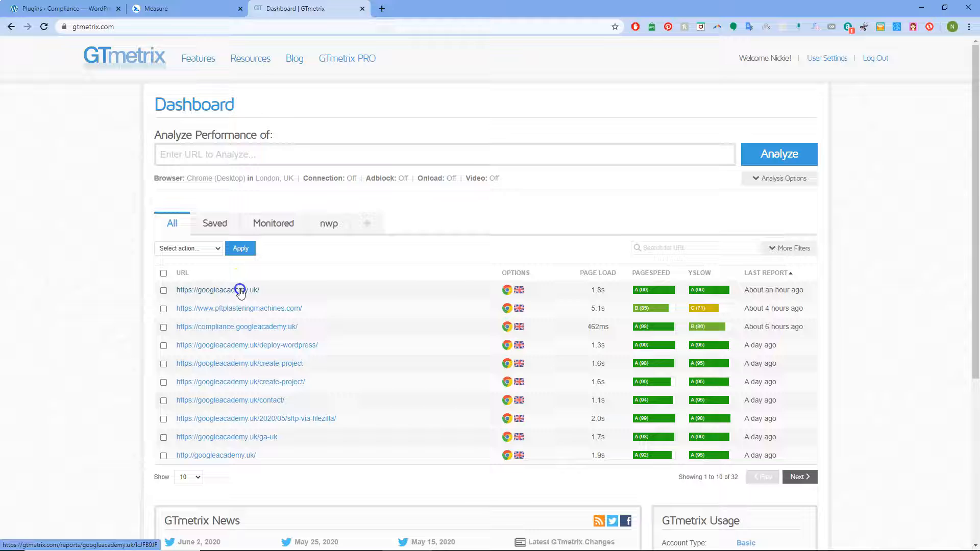
# View the compliance.googleacademy.uk GTmetrix report (PageSpeed A 98%, YSlow B 86%) and re-test it
pyautogui.click(216, 289)
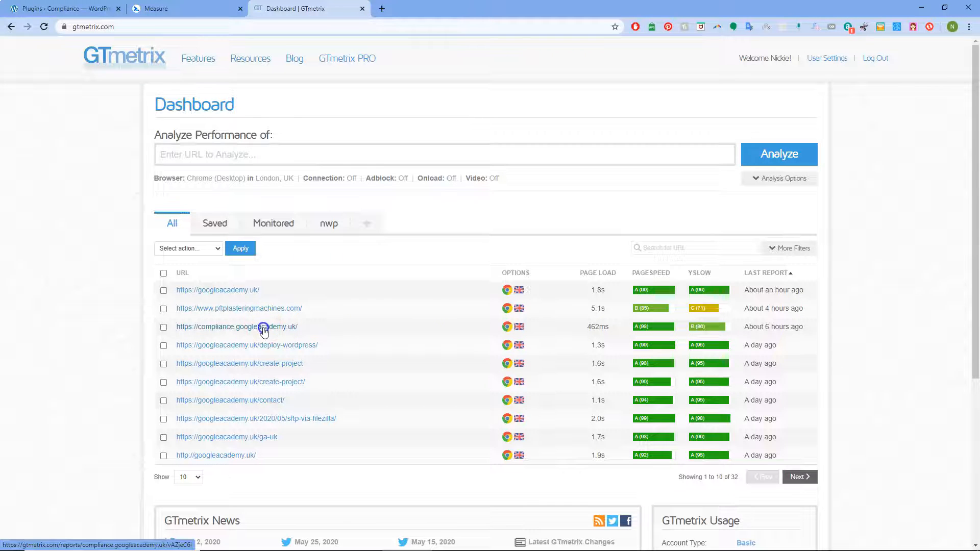
pyautogui.click(235, 327)
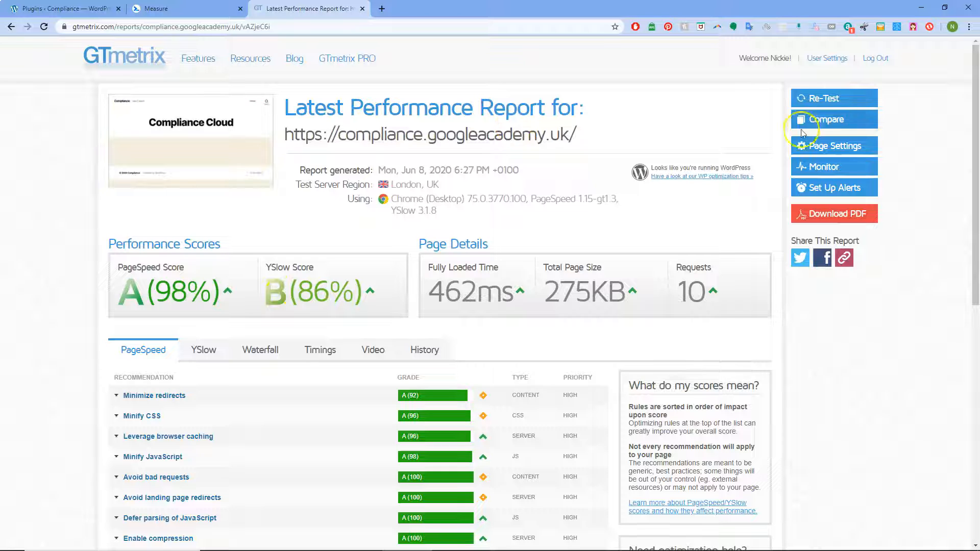
pyautogui.click(834, 98)
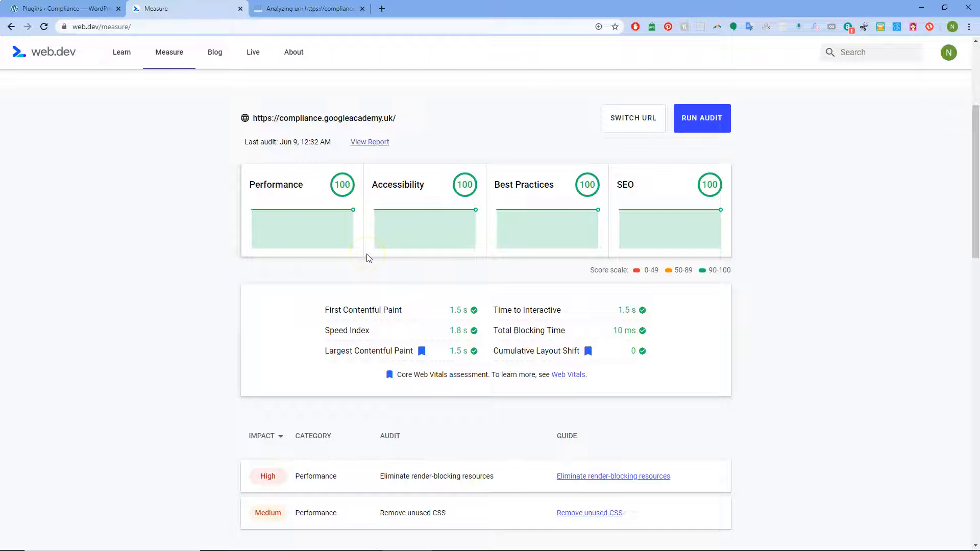
# Check the WordPress plugins and web.dev tabs, then highlight GTmetrix's PageSpeed Score of 97%
pyautogui.scroll(-3)
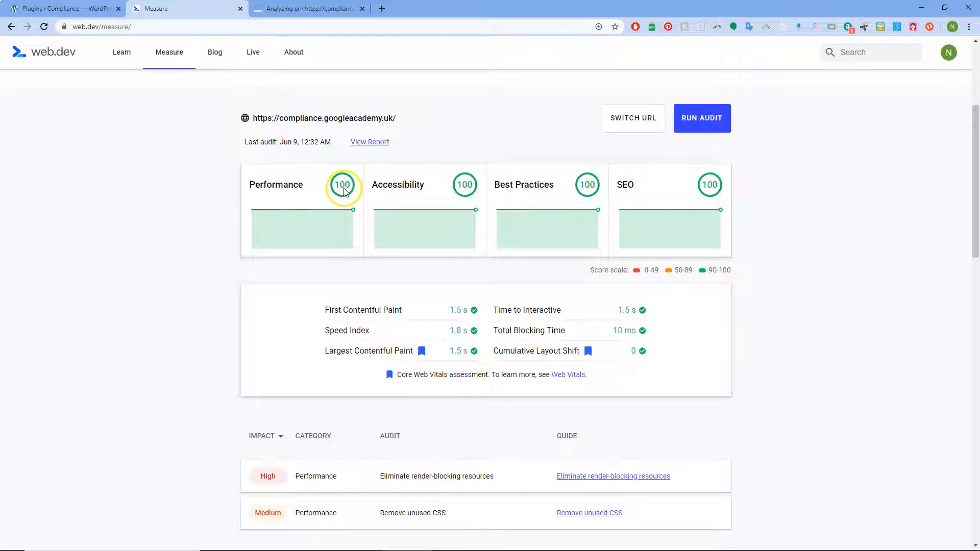
pyautogui.moveTo(593, 184)
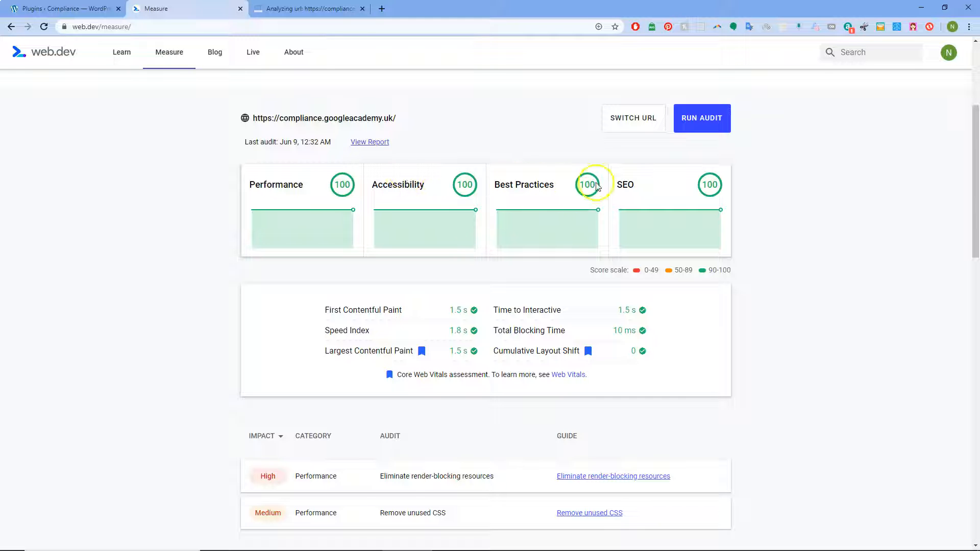
pyautogui.click(62, 8)
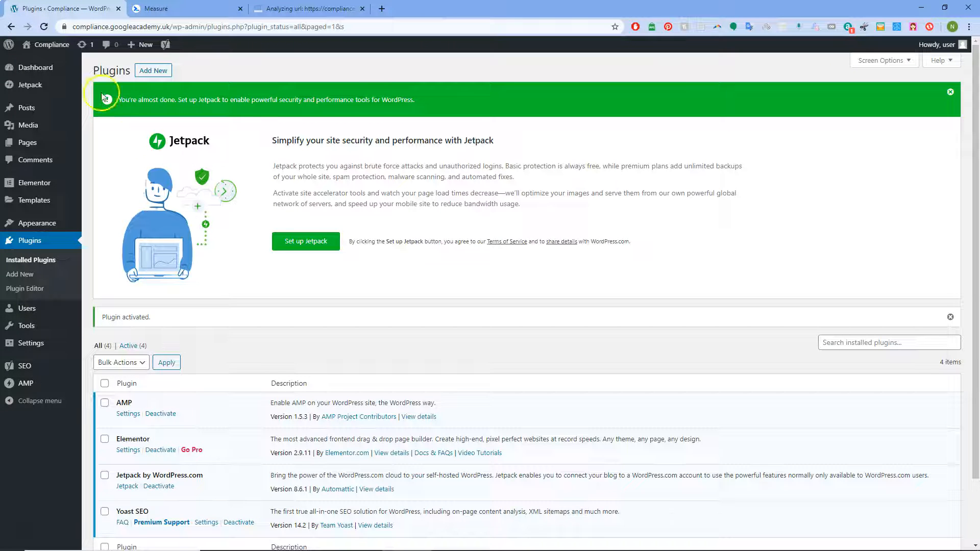
pyautogui.scroll(-3)
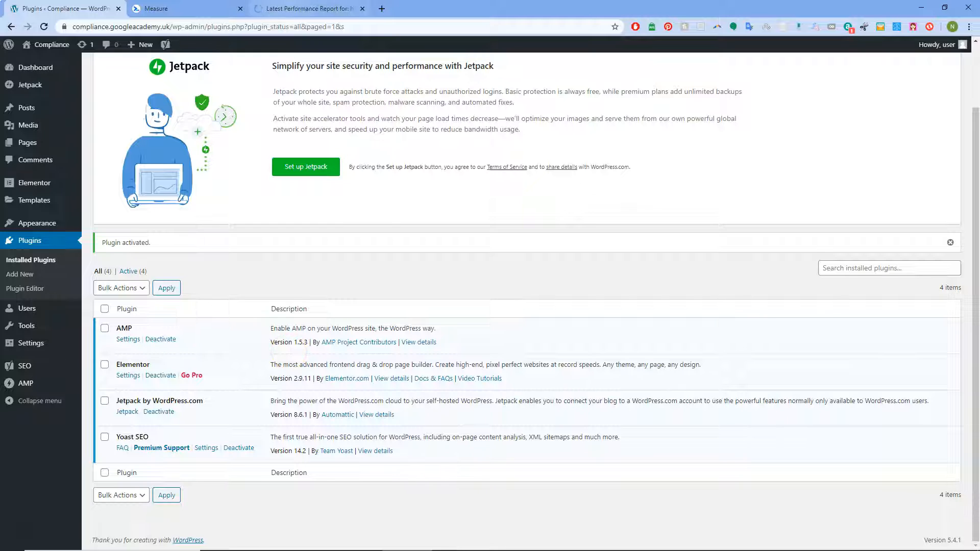
pyautogui.click(156, 8)
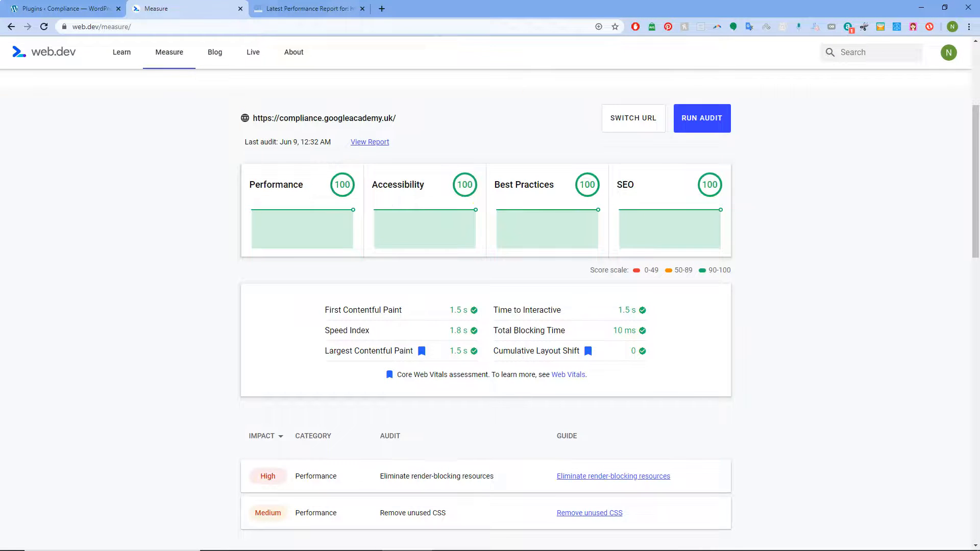
pyautogui.click(306, 8)
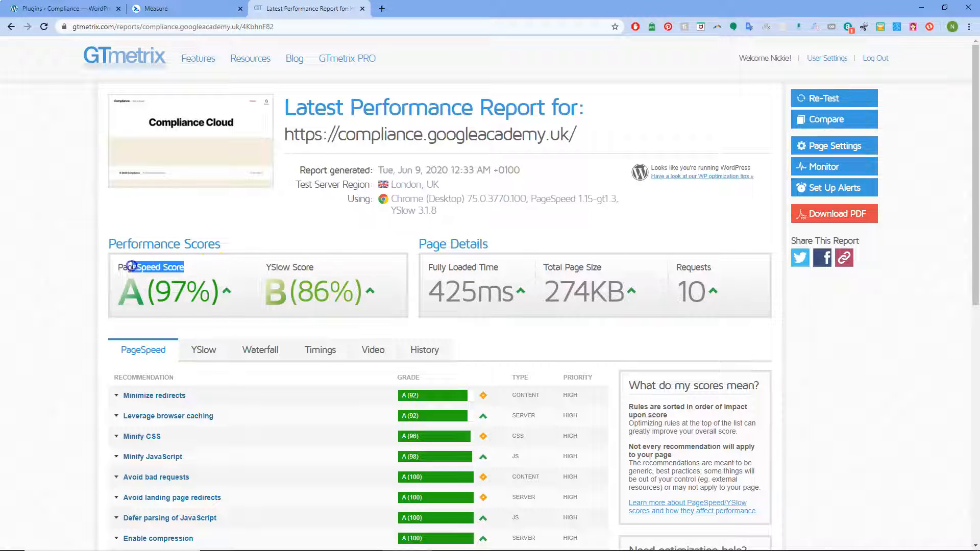
pyautogui.doubleClick(150, 267)
pyautogui.write('pages')
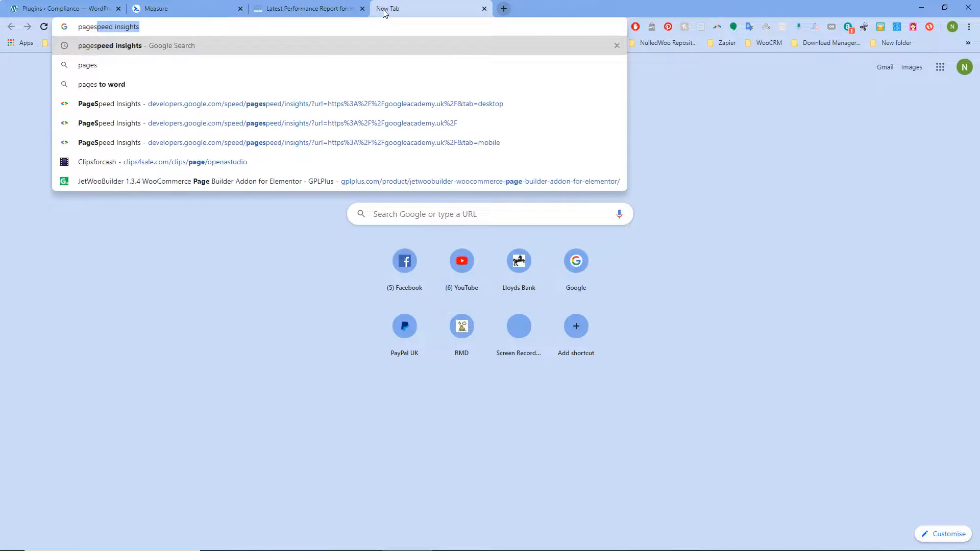
# Confirm the last web.dev audit time at all 100s and open PageSpeed Insights from the search results
pyautogui.click(182, 8)
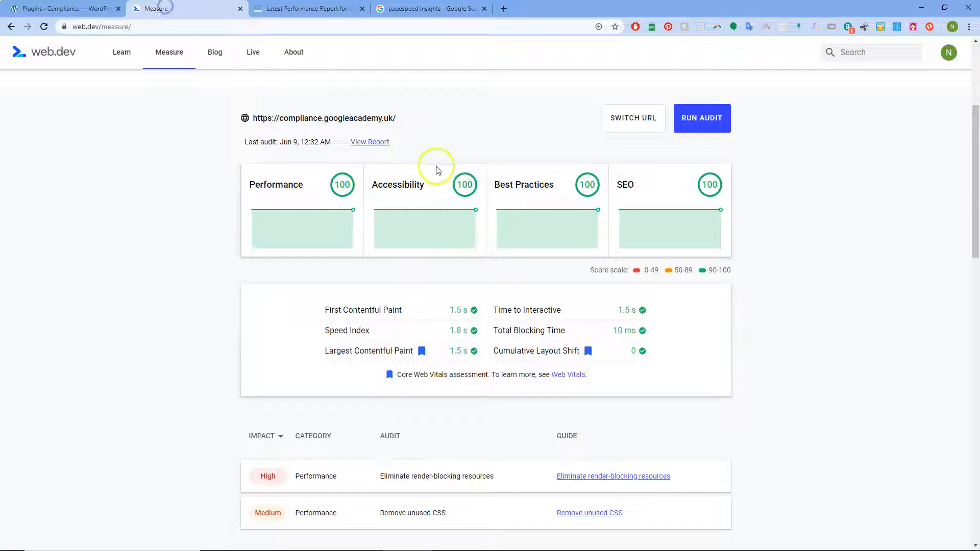
pyautogui.moveTo(581, 270)
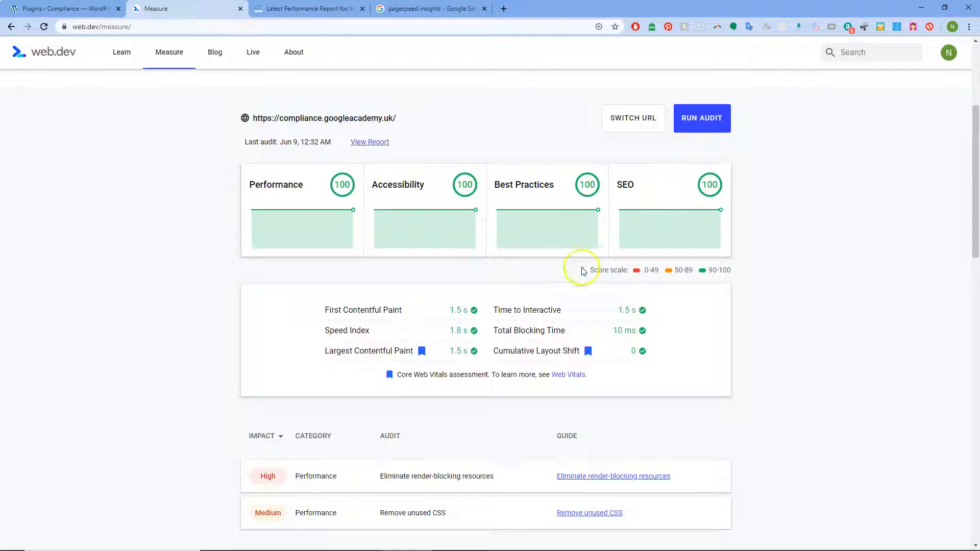
pyautogui.moveTo(581, 269)
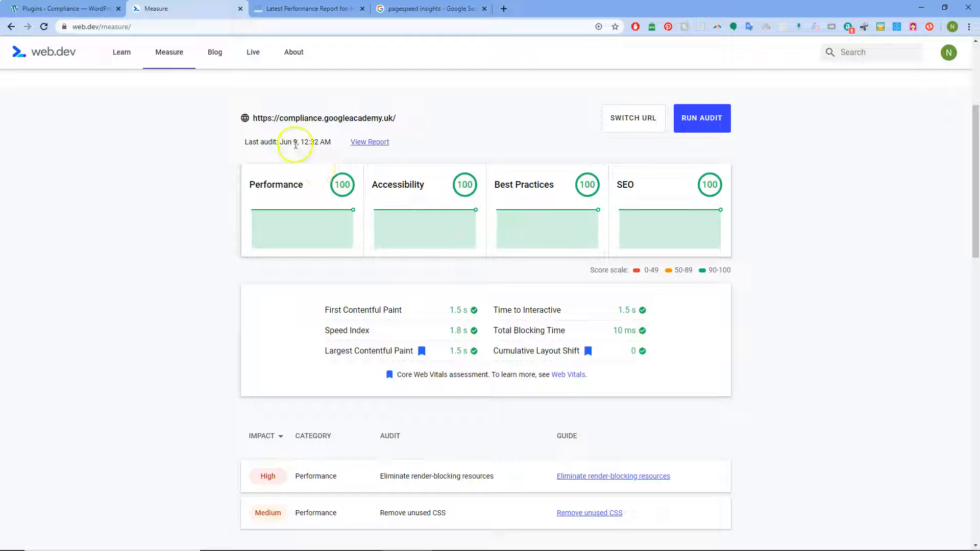
pyautogui.doubleClick(315, 142)
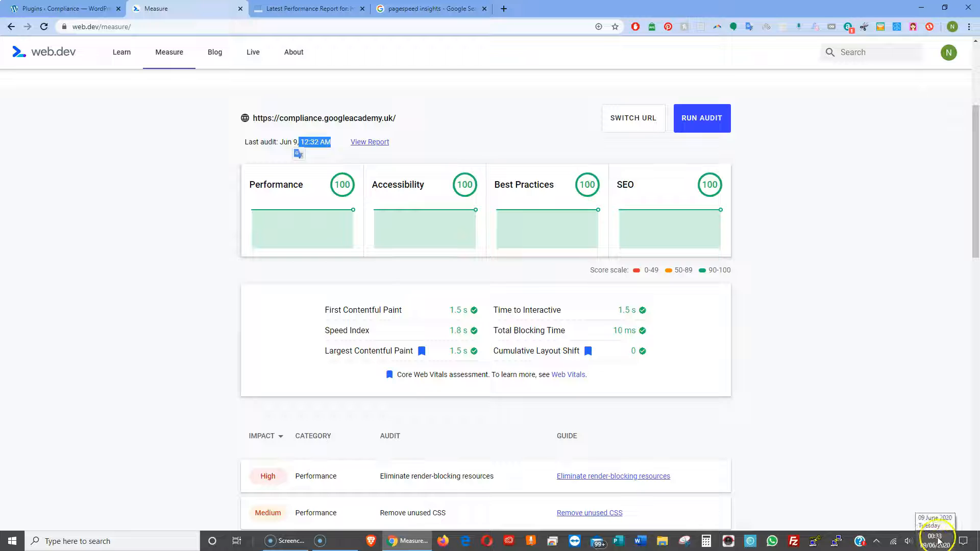
pyautogui.click(430, 8)
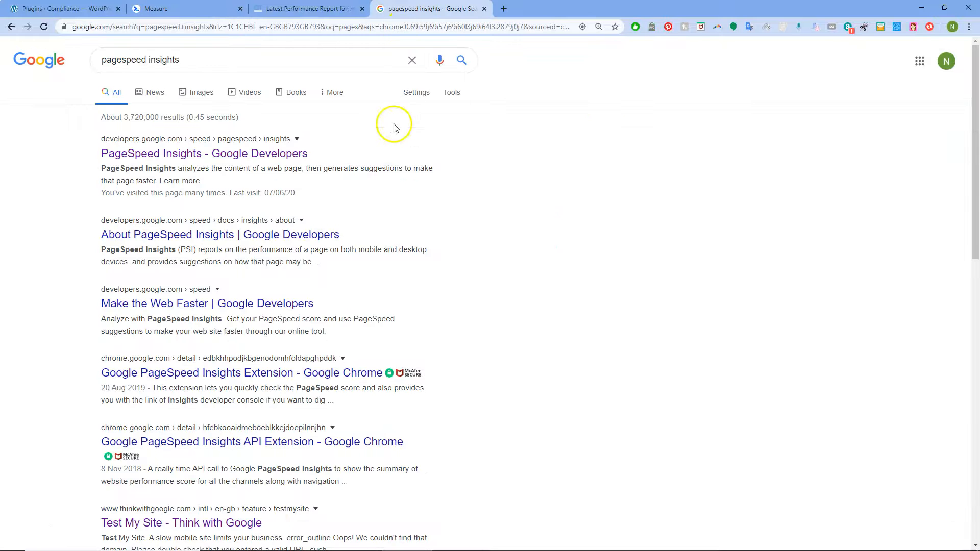
pyautogui.click(59, 9)
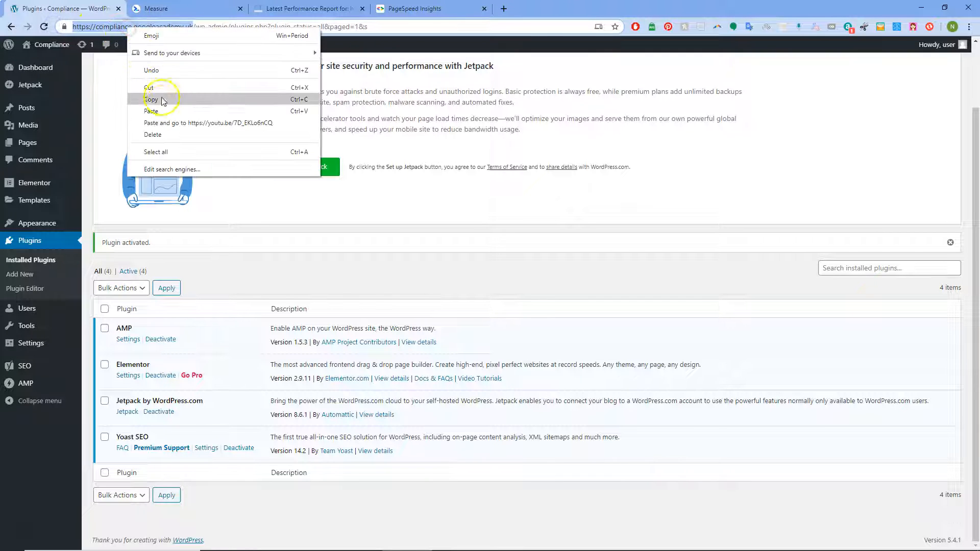
pyautogui.click(412, 9)
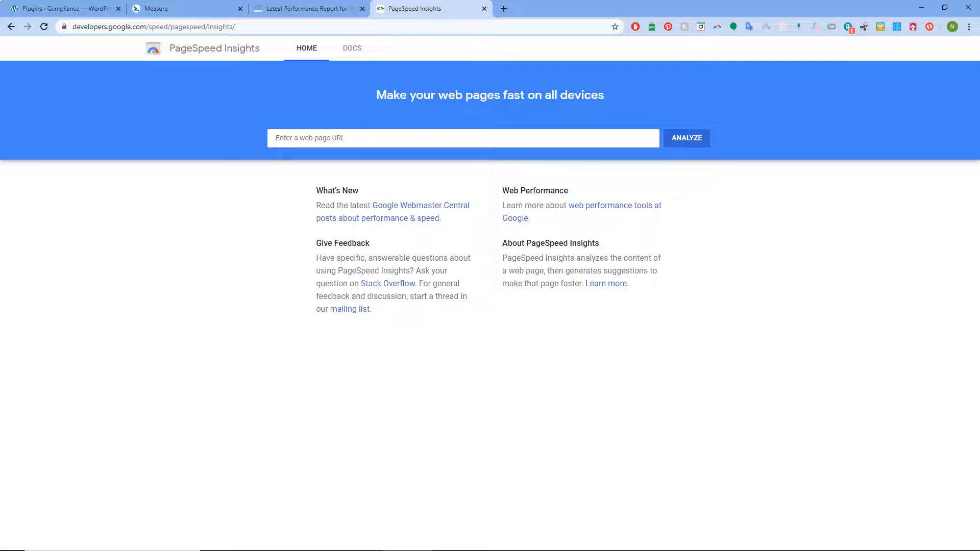
pyautogui.click(463, 138)
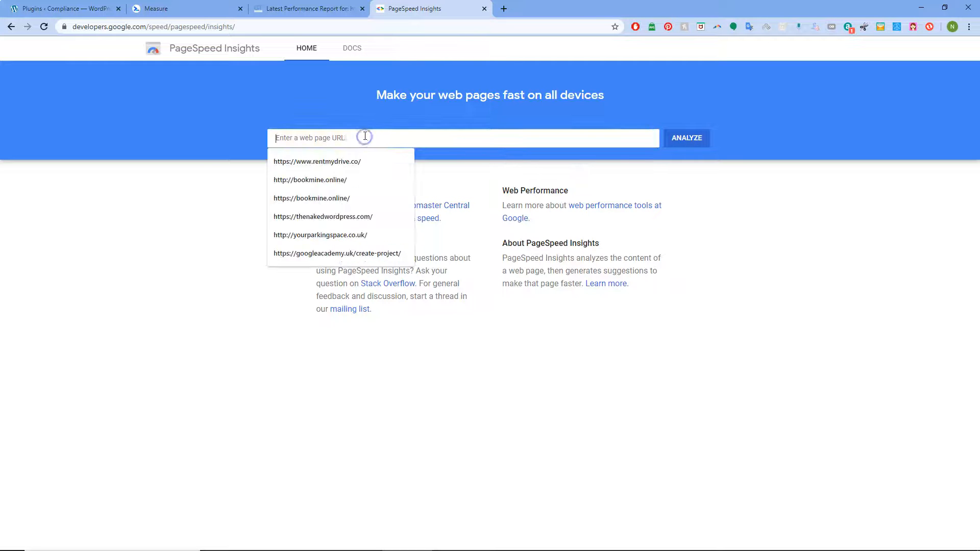
pyautogui.write('https://compliance.googleacademy.uk/')
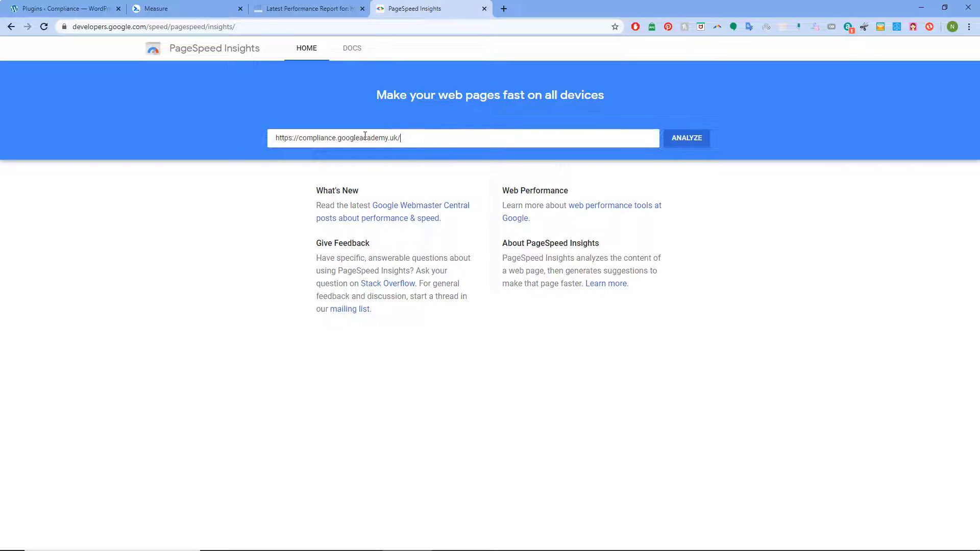
pyautogui.click(686, 138)
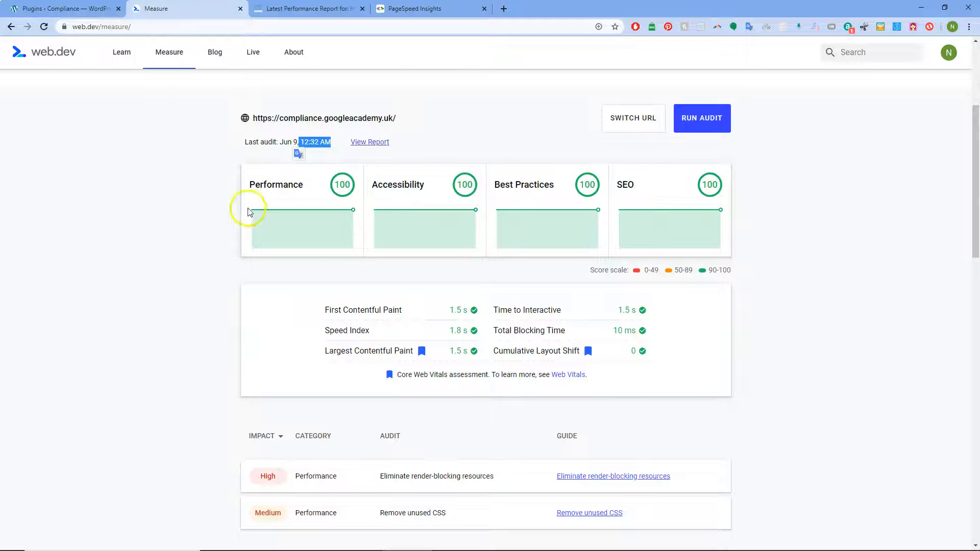
pyautogui.moveTo(320, 186)
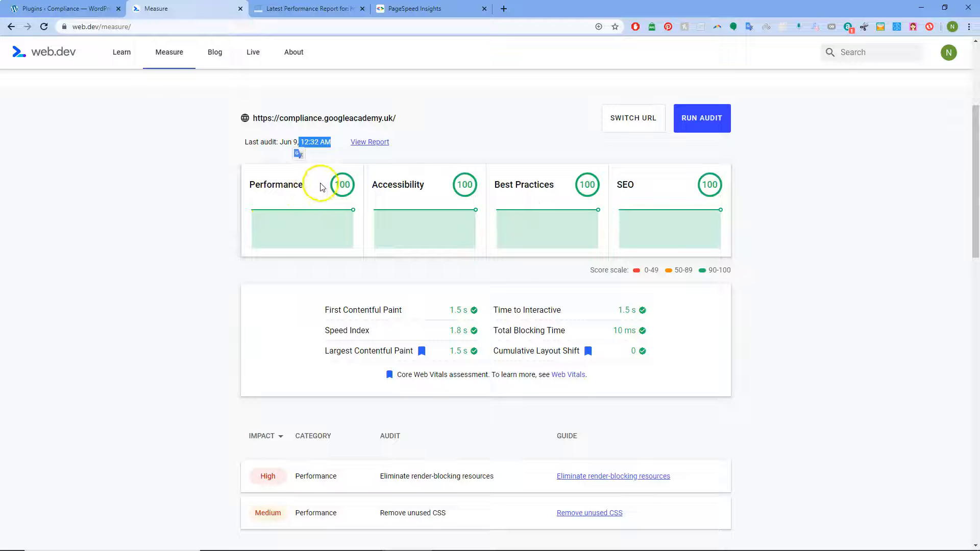
# Glance at the WordPress plugins page and web.dev results, then return to the PageSpeed report
pyautogui.click(62, 8)
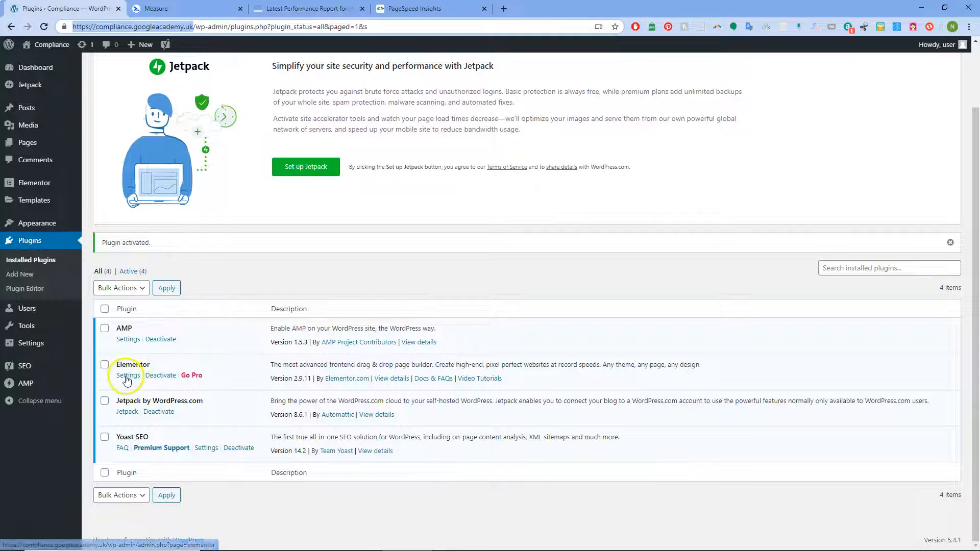
pyautogui.moveTo(240, 447)
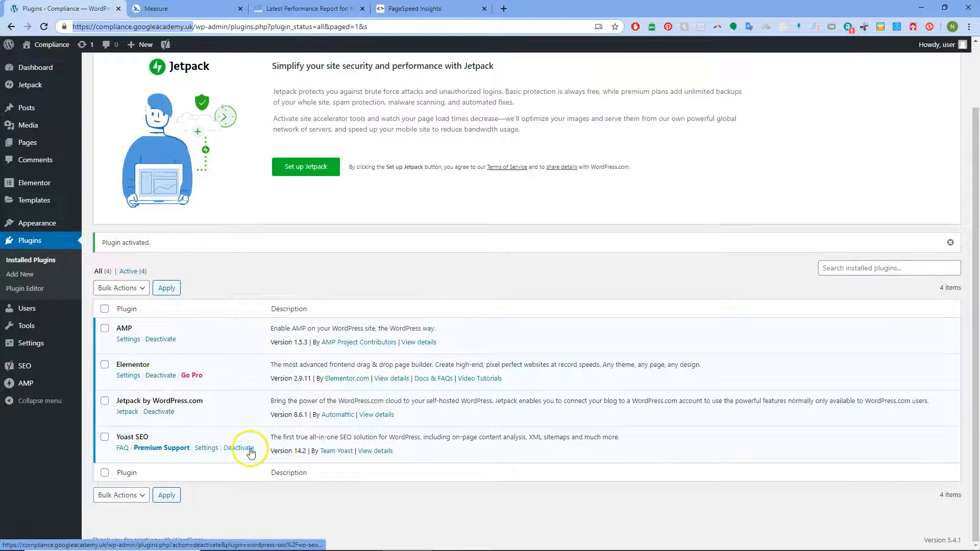
pyautogui.click(185, 9)
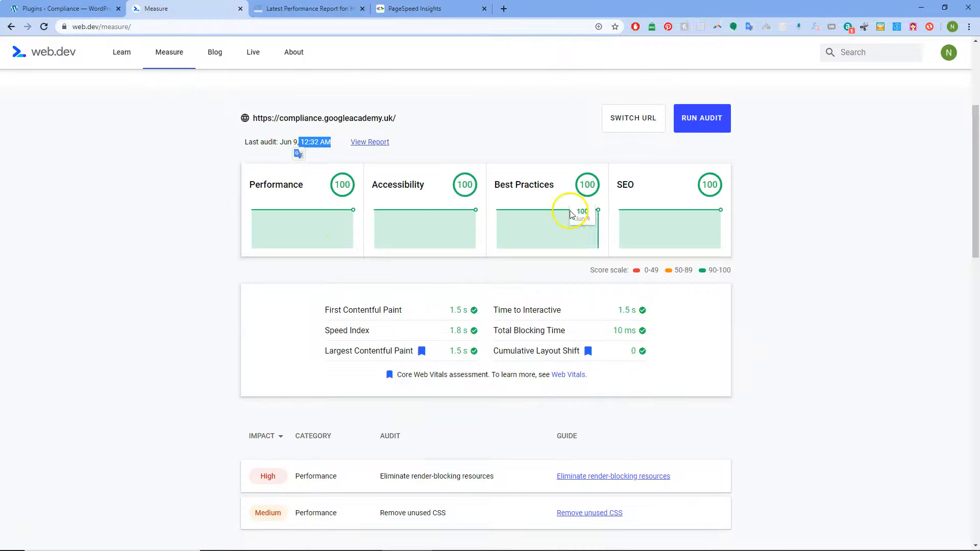
pyautogui.click(412, 9)
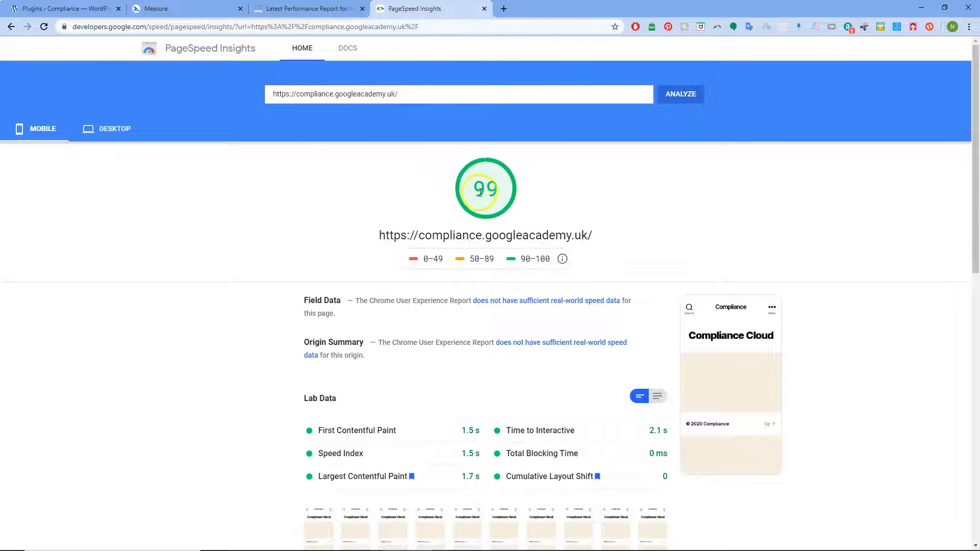
# Confirm the desktop score is also 99, then return to the web.dev report showing all 100s
pyautogui.click(114, 128)
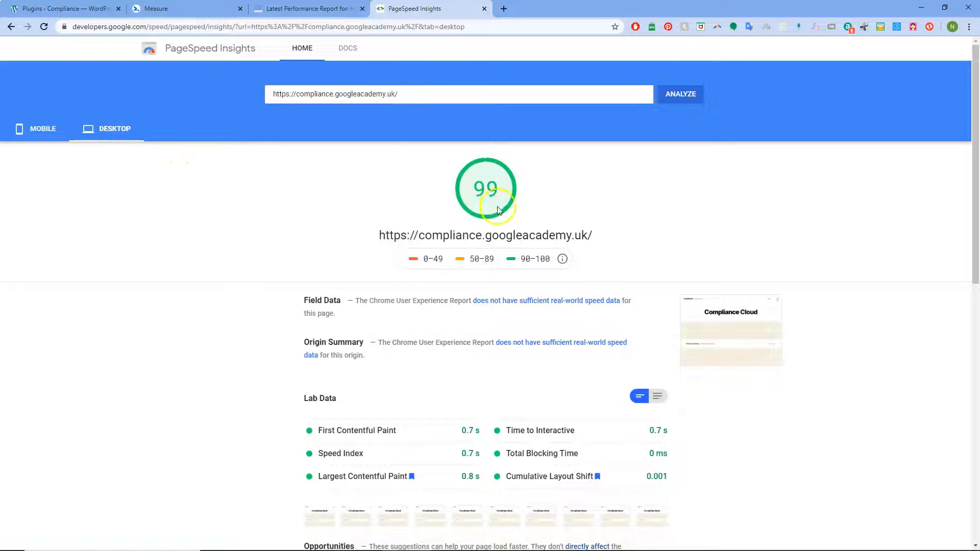
pyautogui.click(43, 128)
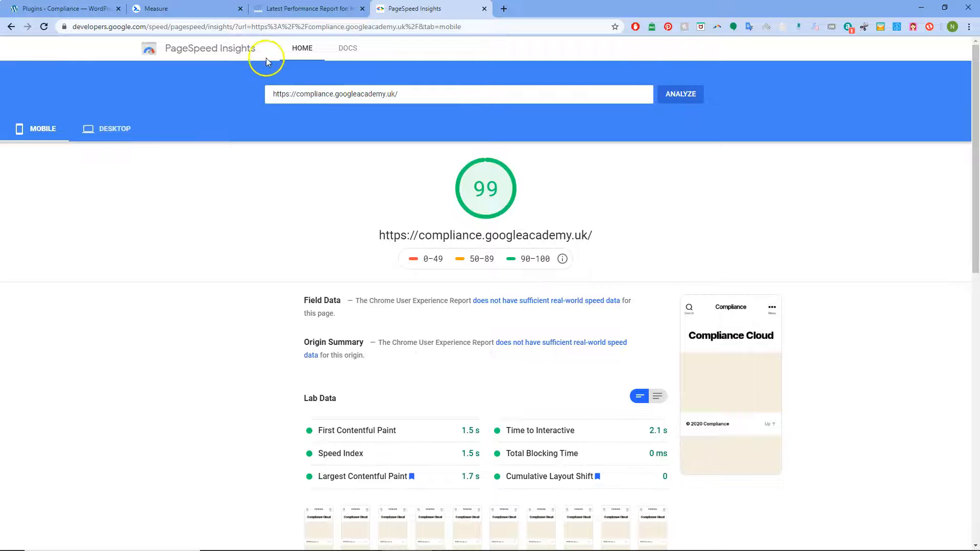
pyautogui.click(63, 8)
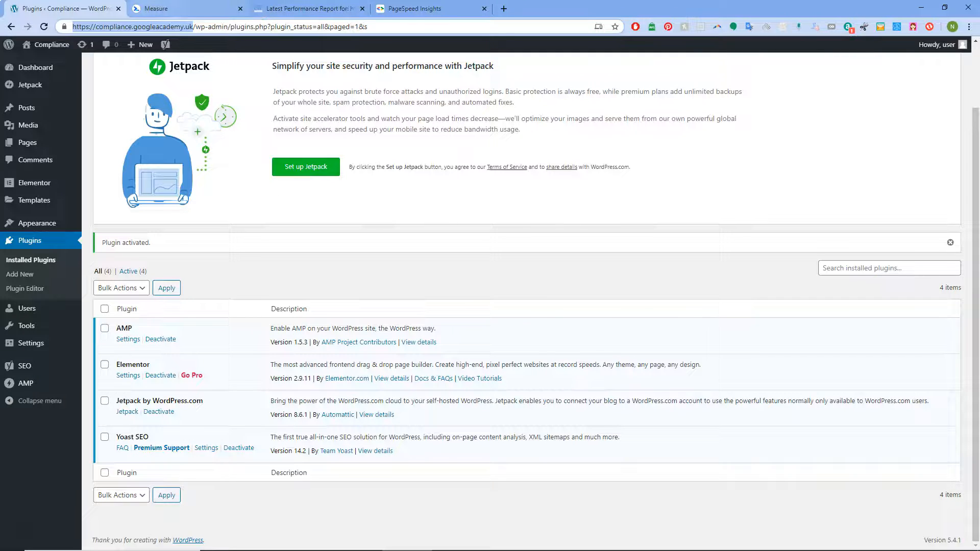
pyautogui.click(182, 8)
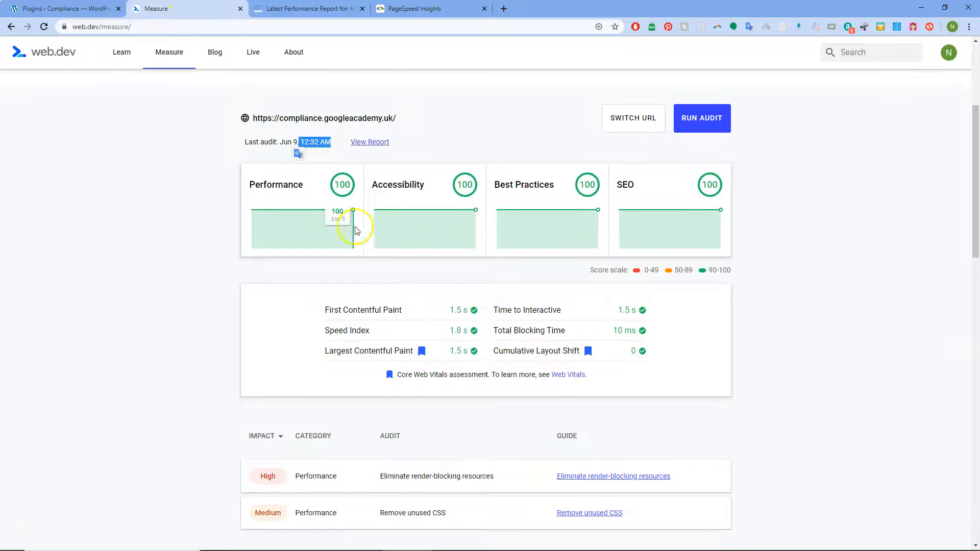
pyautogui.moveTo(174, 257)
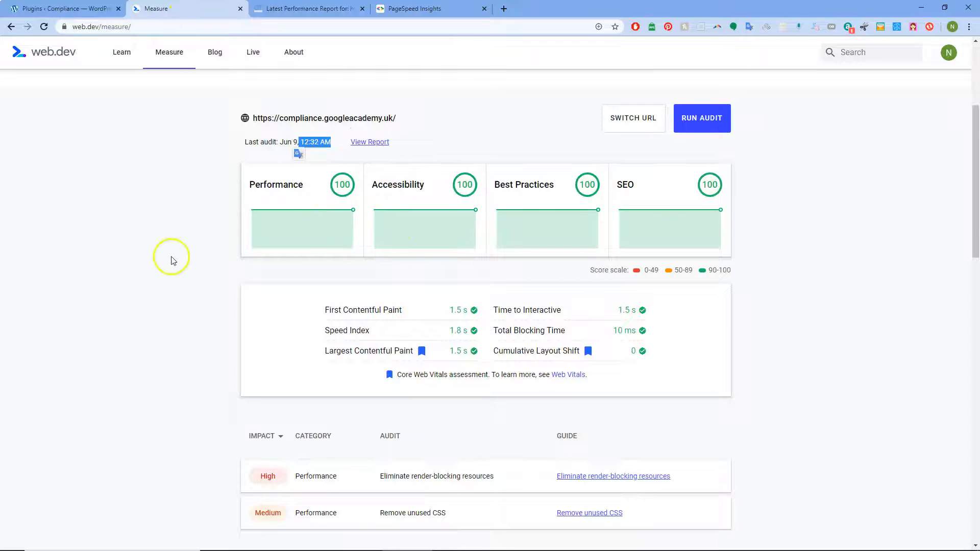